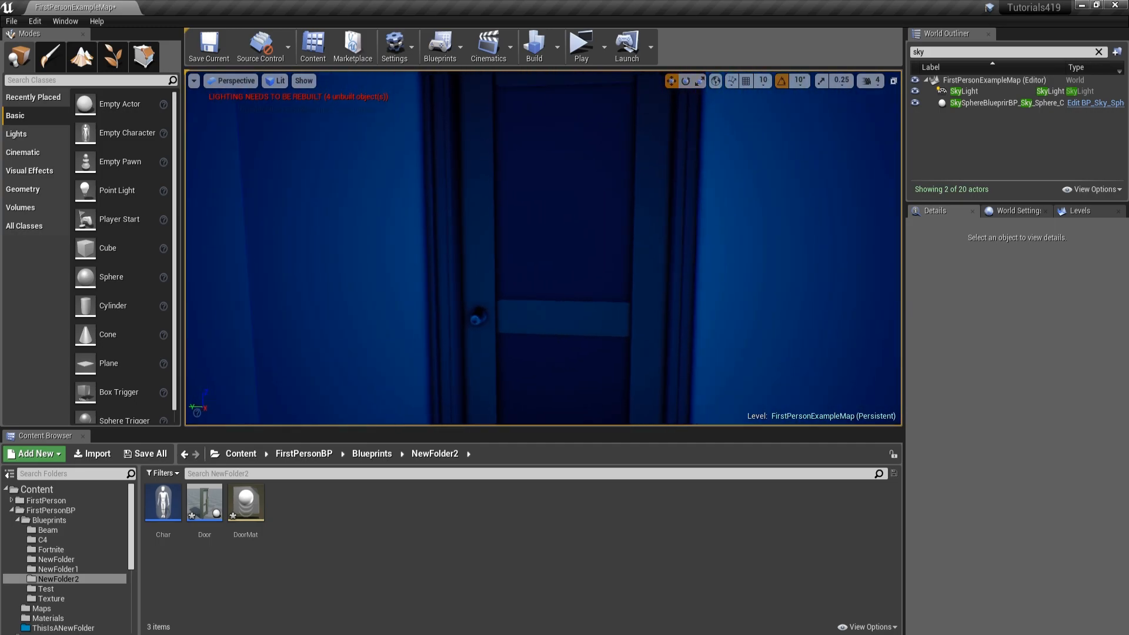
Open the Door blueprint and inspect its frame mesh and hinge physics constraint components.
click(205, 502)
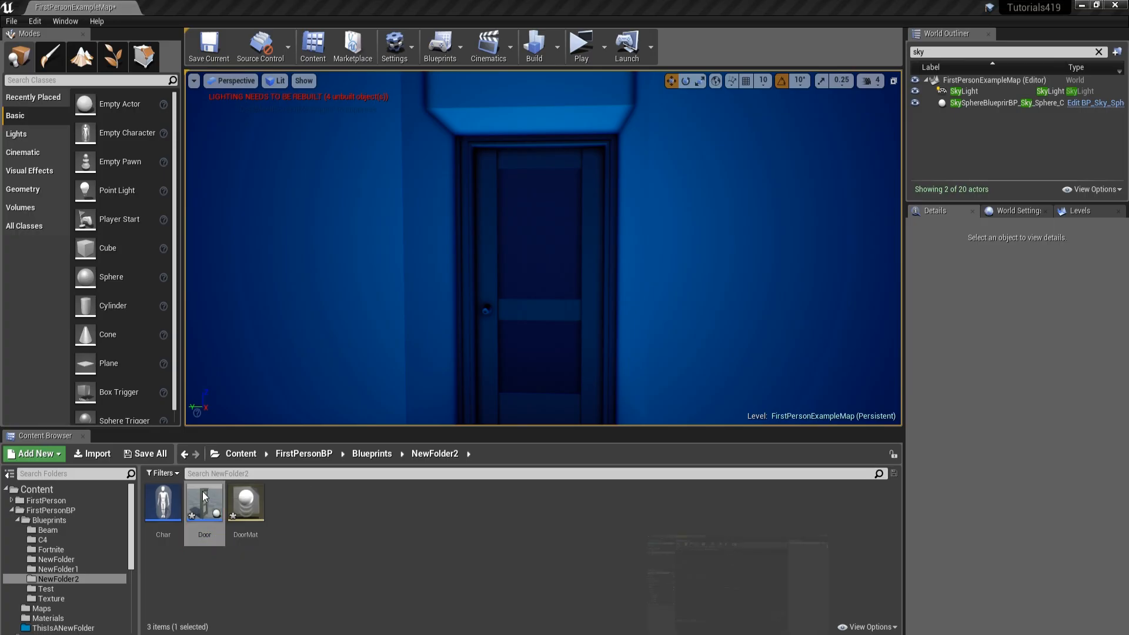
double_click(204, 499)
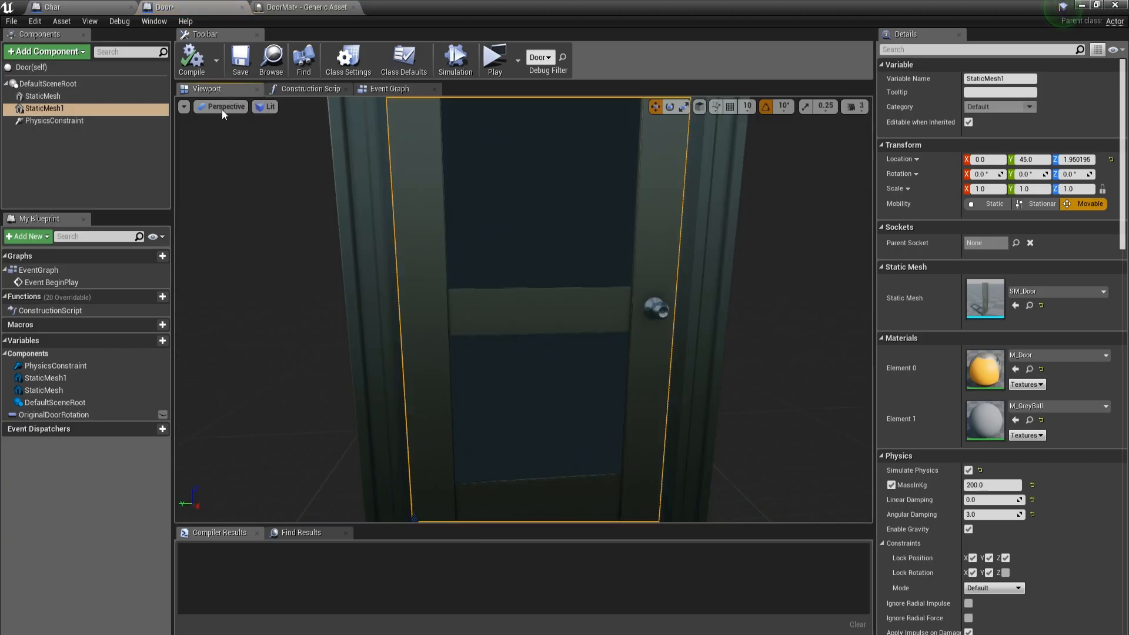
click(42, 95)
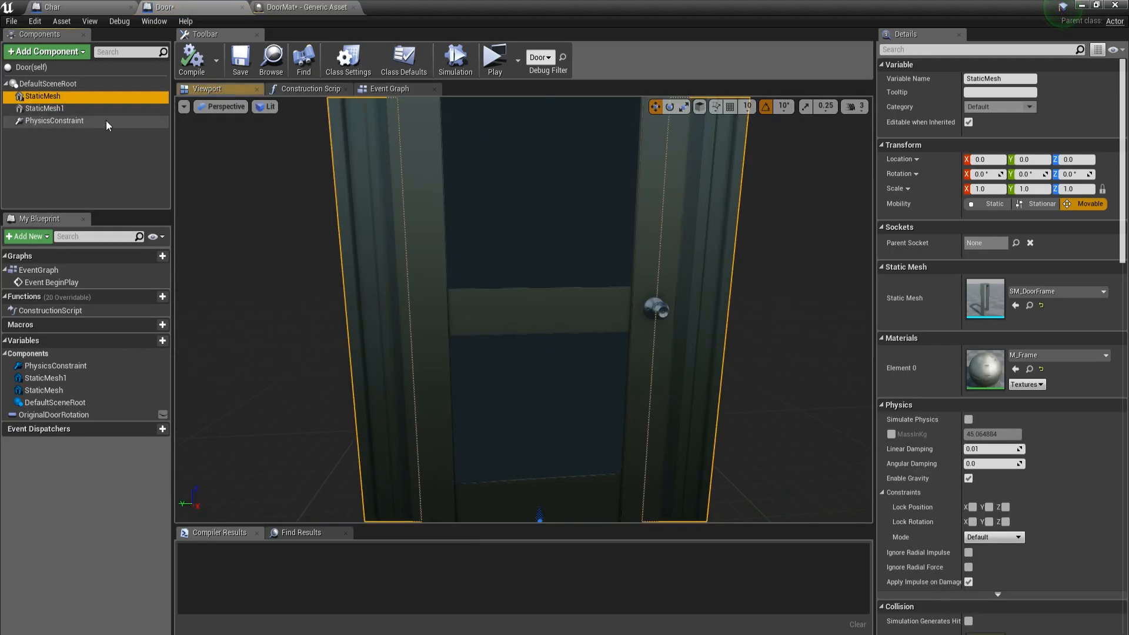
click(54, 120)
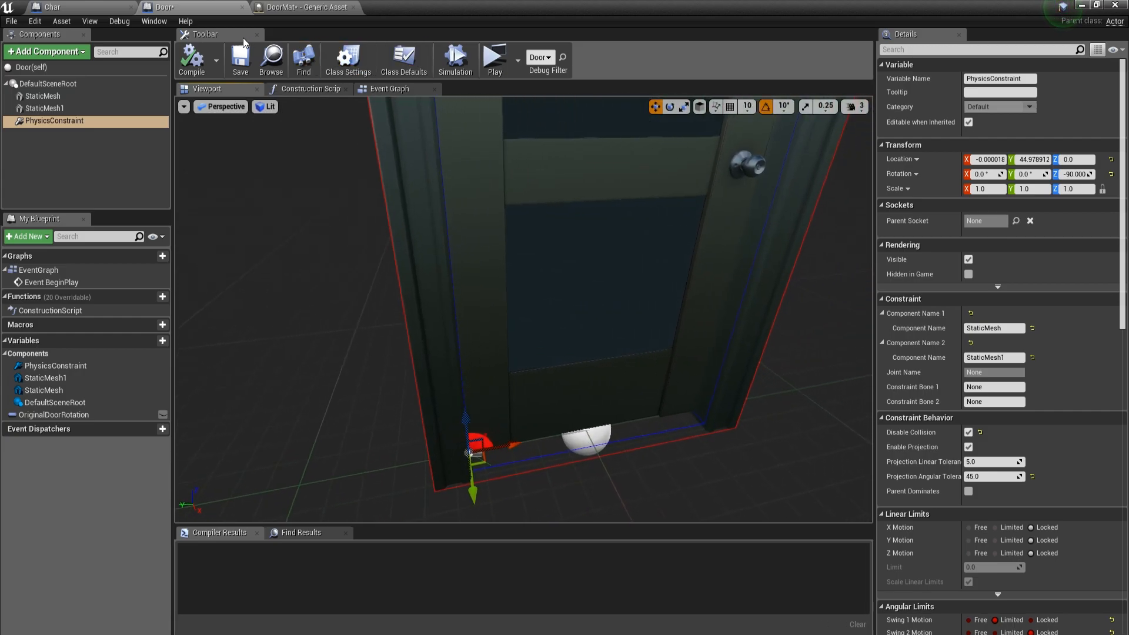
View the event graph's SET Original Door Rotation node, then return to the viewport.
click(390, 88)
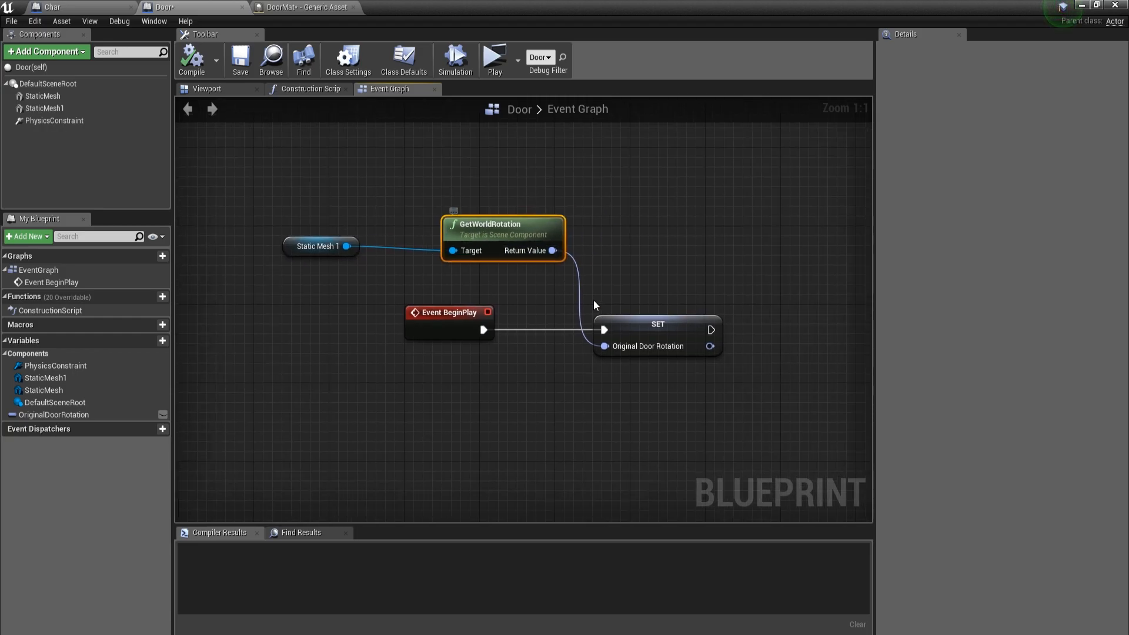
click(656, 323)
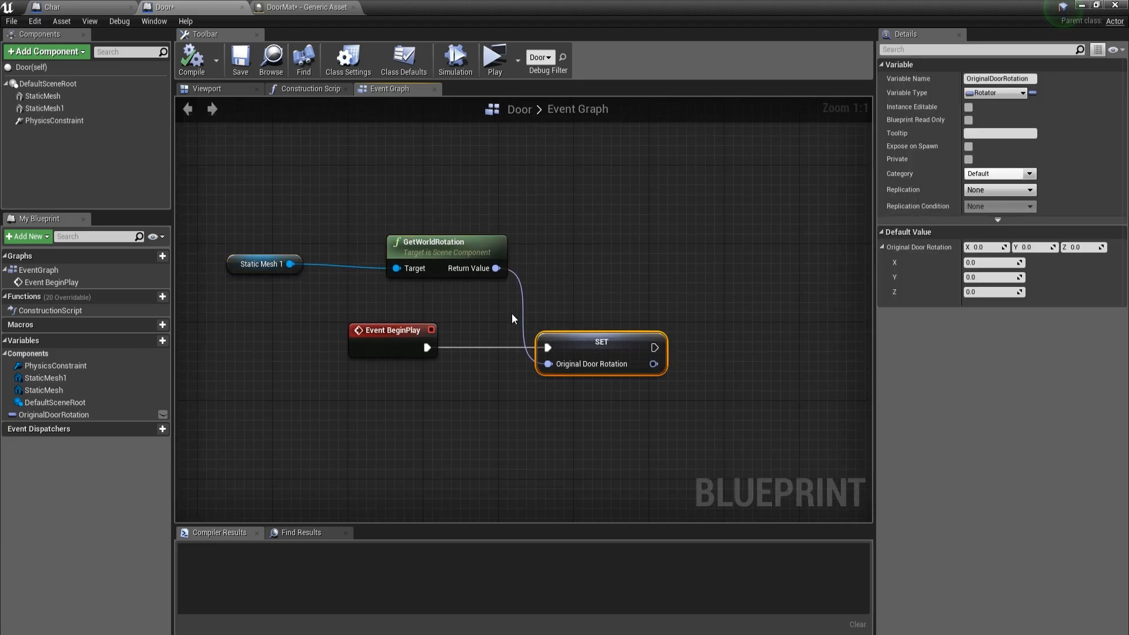
click(207, 88)
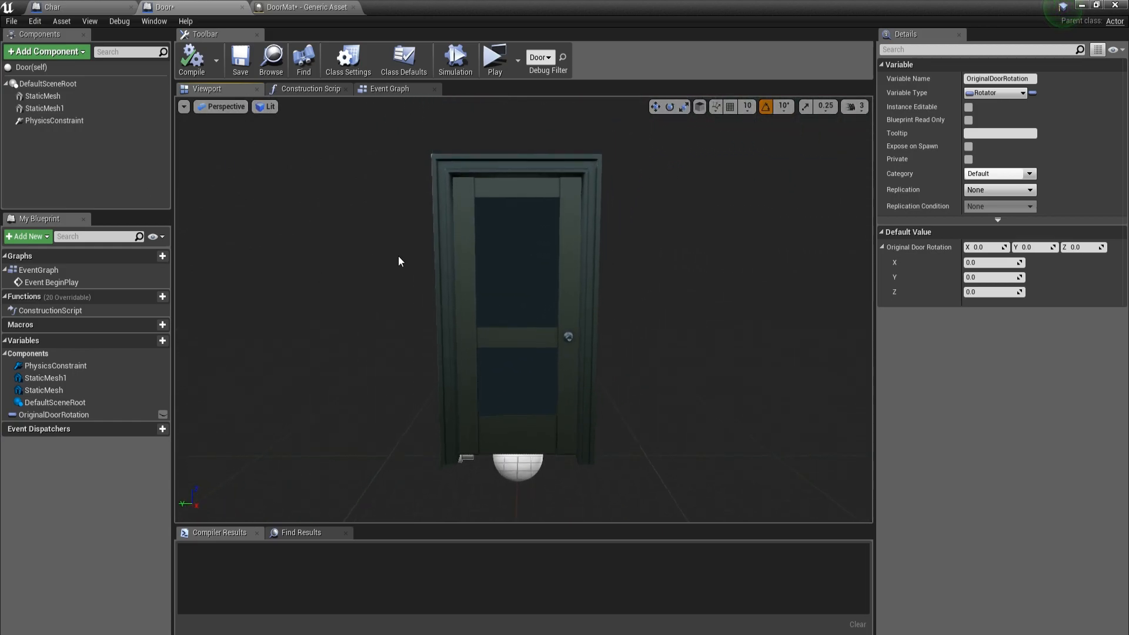
Check the frame mesh, then the door mesh's physics: simulated, 200 kg mass, position locked.
click(42, 96)
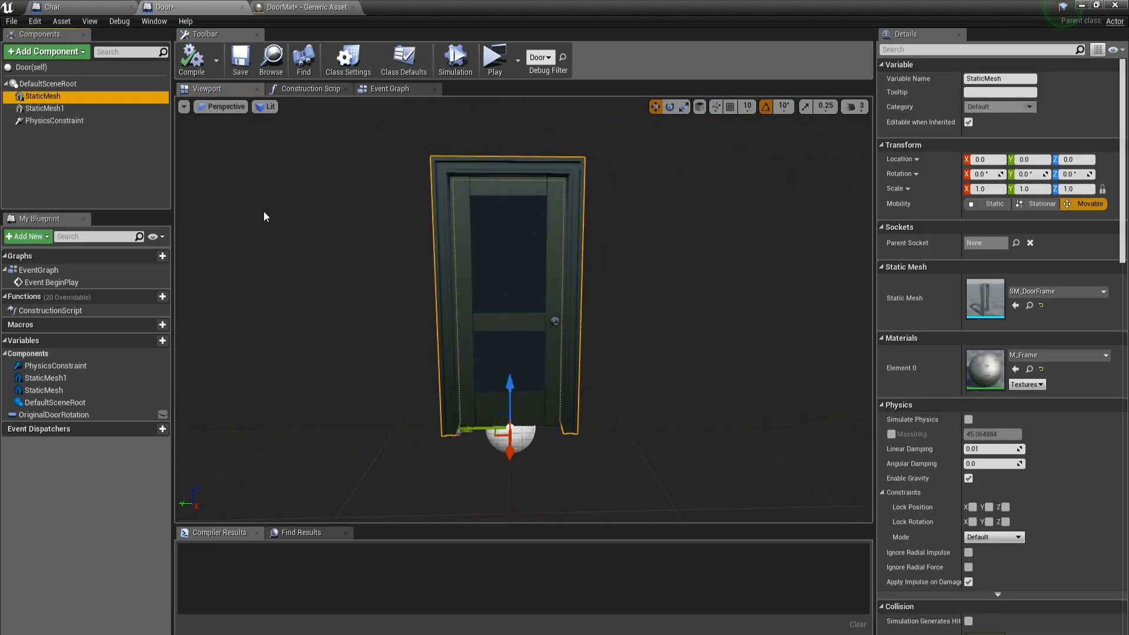
click(47, 83)
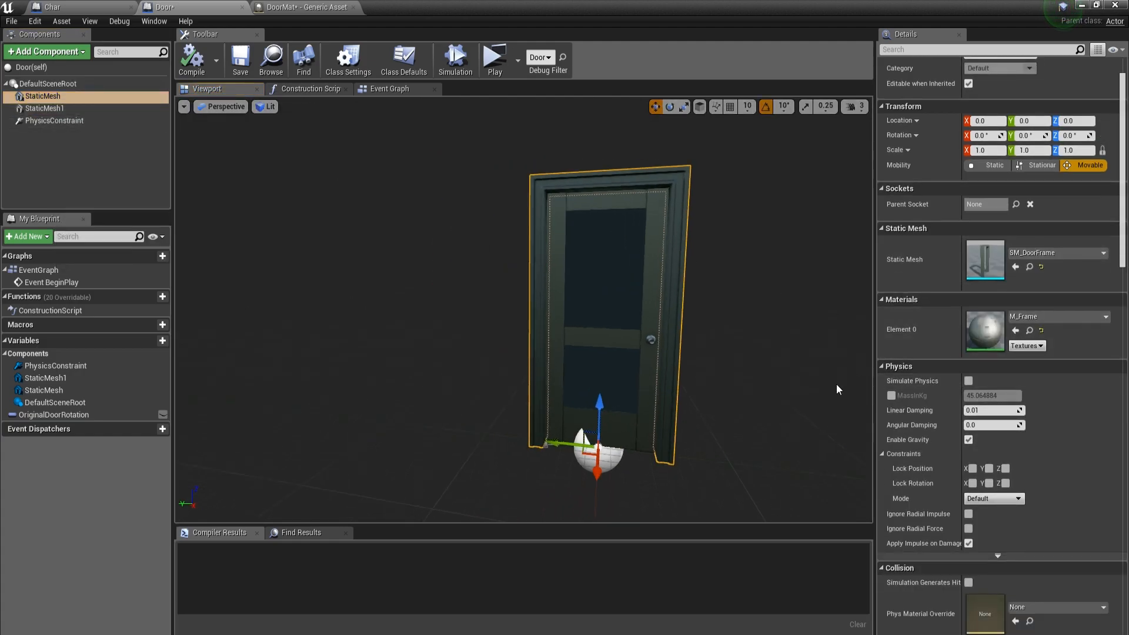
scroll(down, 3)
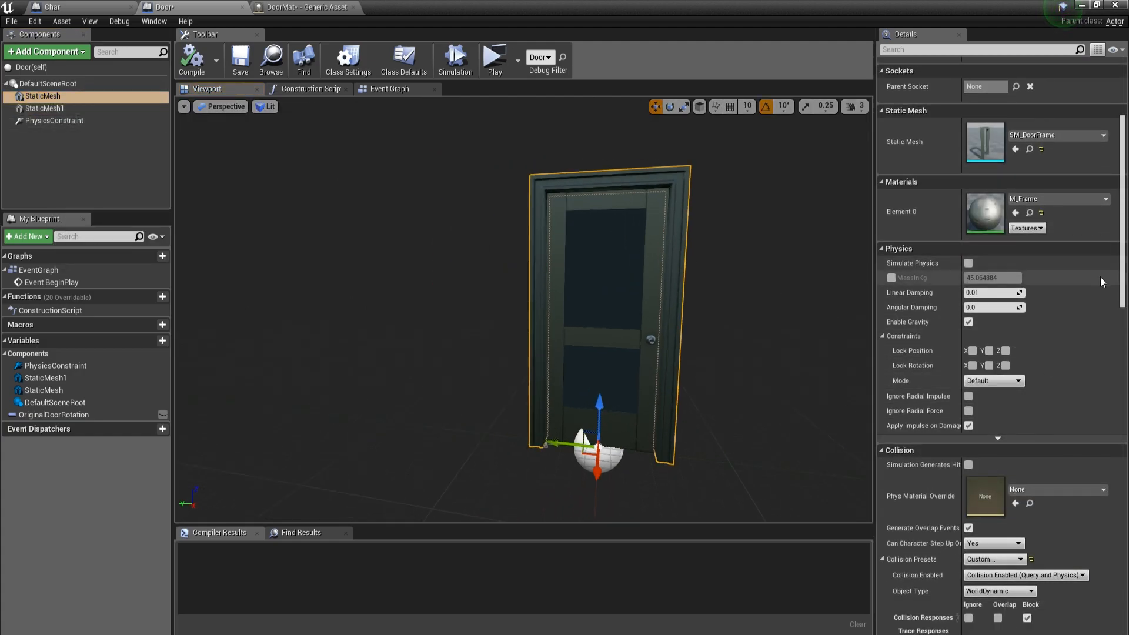
click(45, 108)
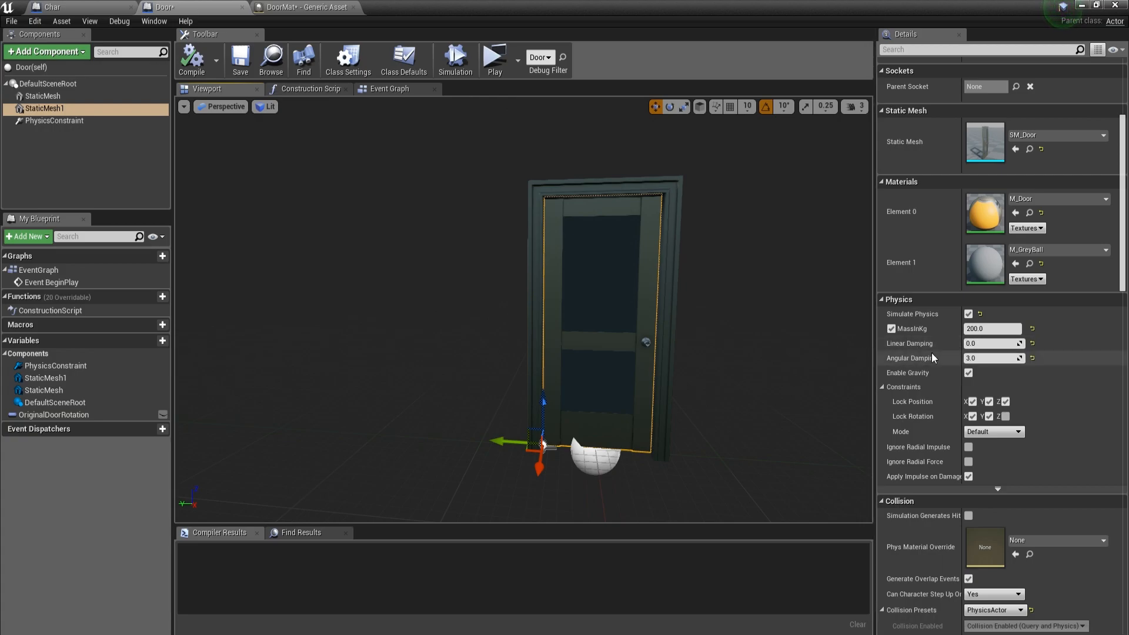
mouse_move(994, 359)
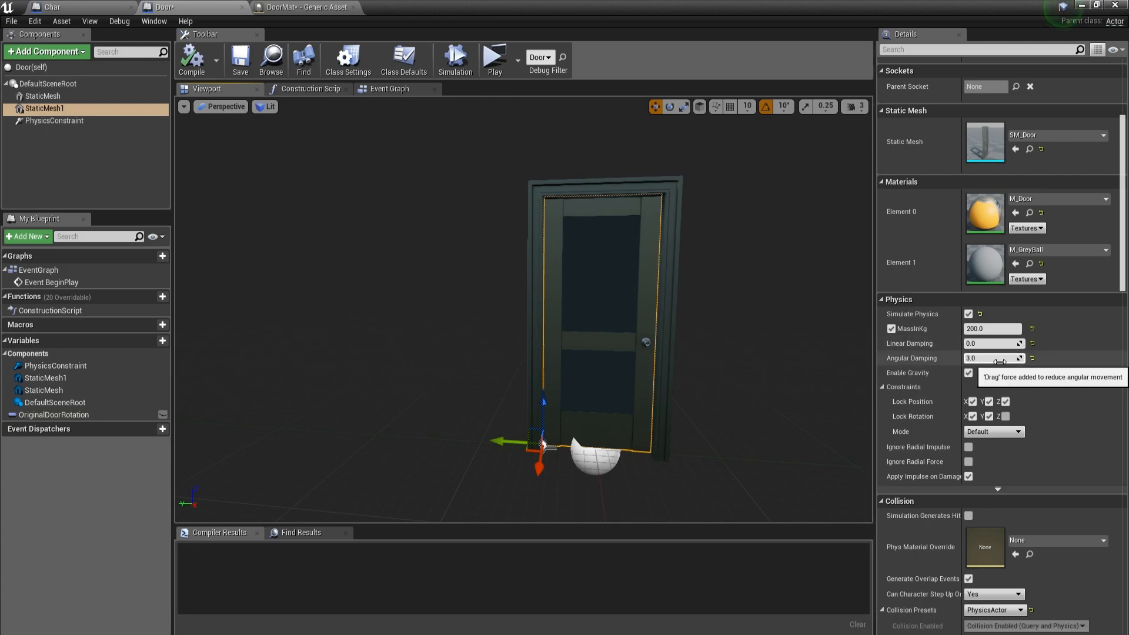
mouse_move(1011, 384)
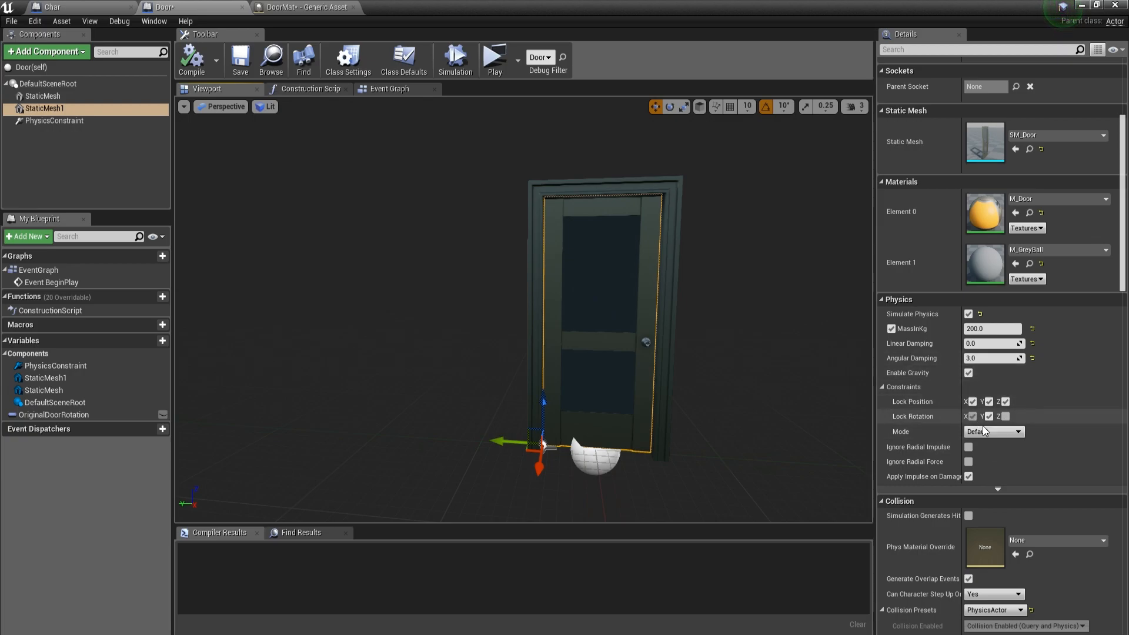
click(971, 417)
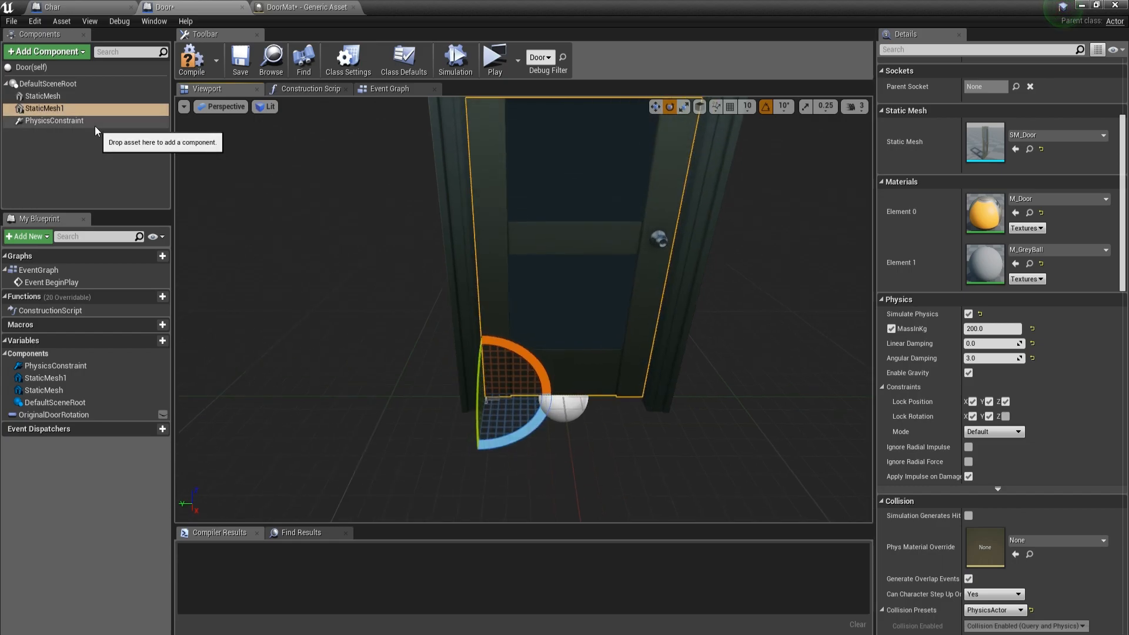
mouse_move(54, 120)
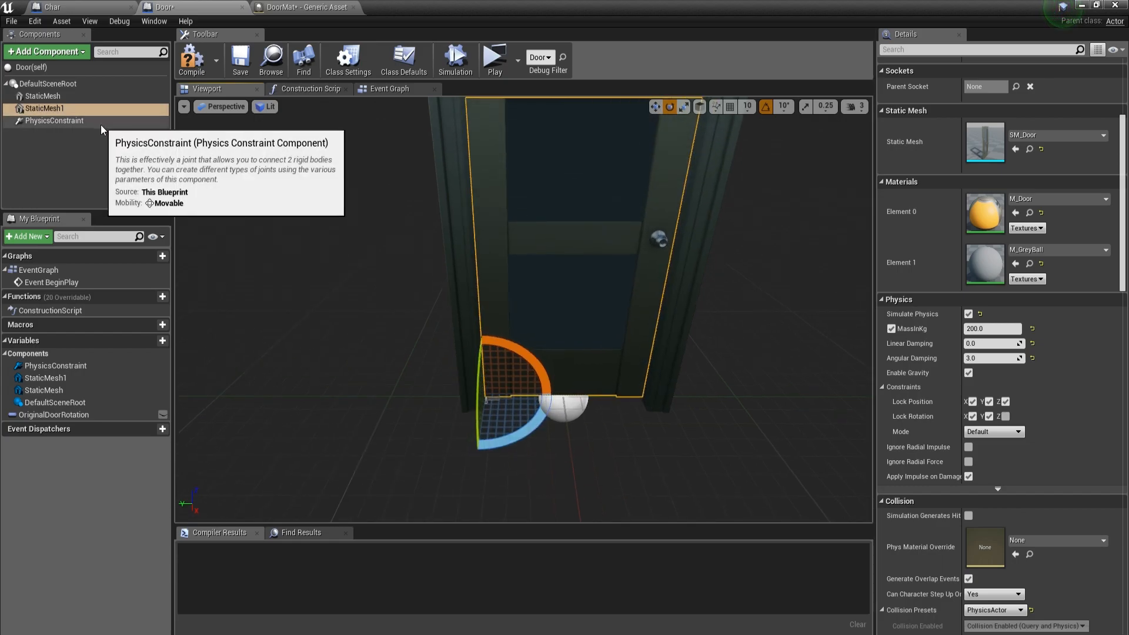
Review the hinge constraint's 45-degree swing limit and locked twist, then compile the Door blueprint.
click(54, 120)
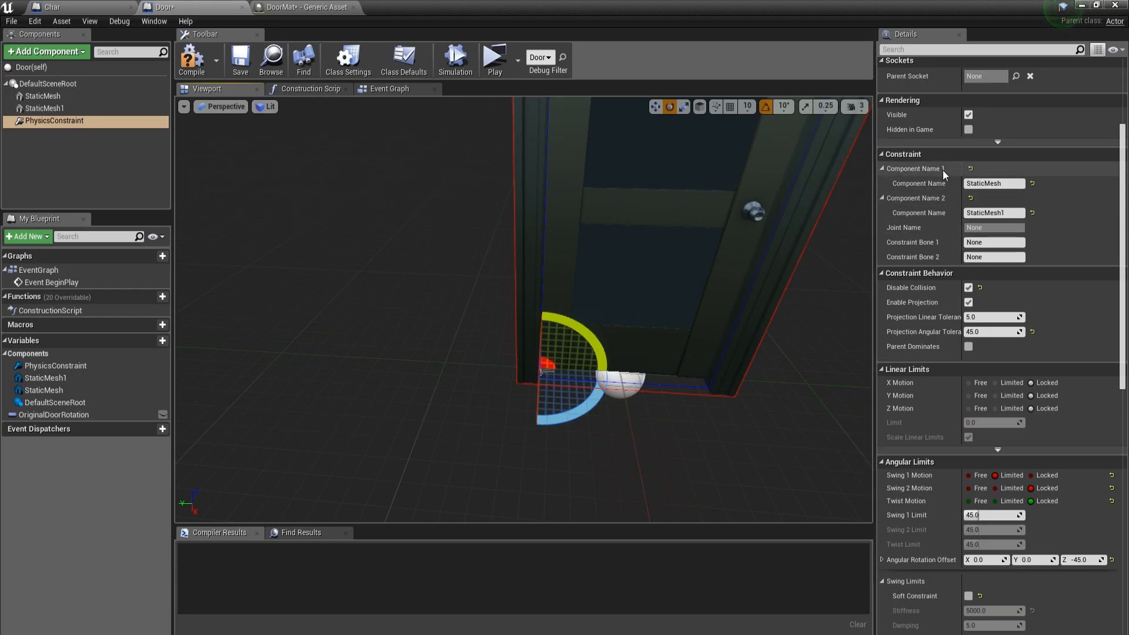
mouse_move(848, 182)
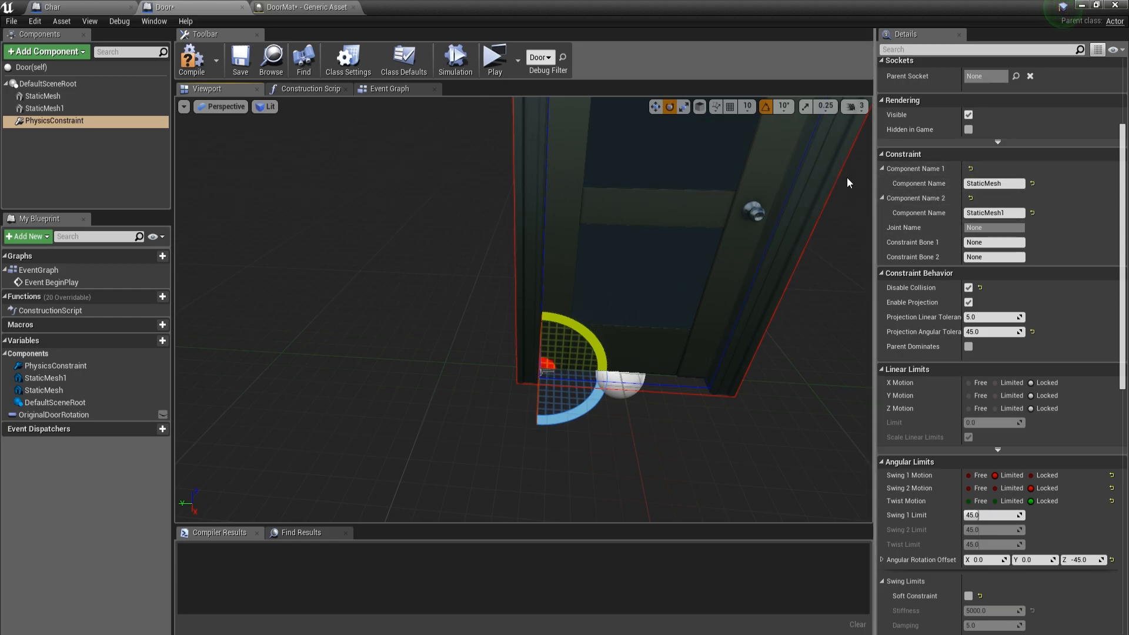
click(43, 95)
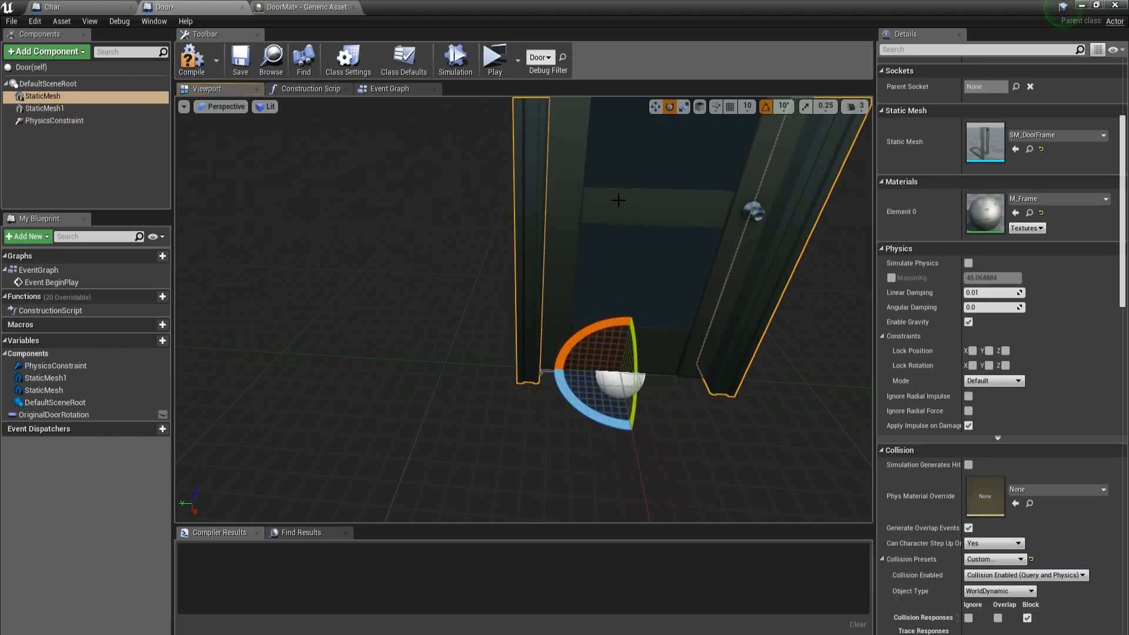
click(55, 120)
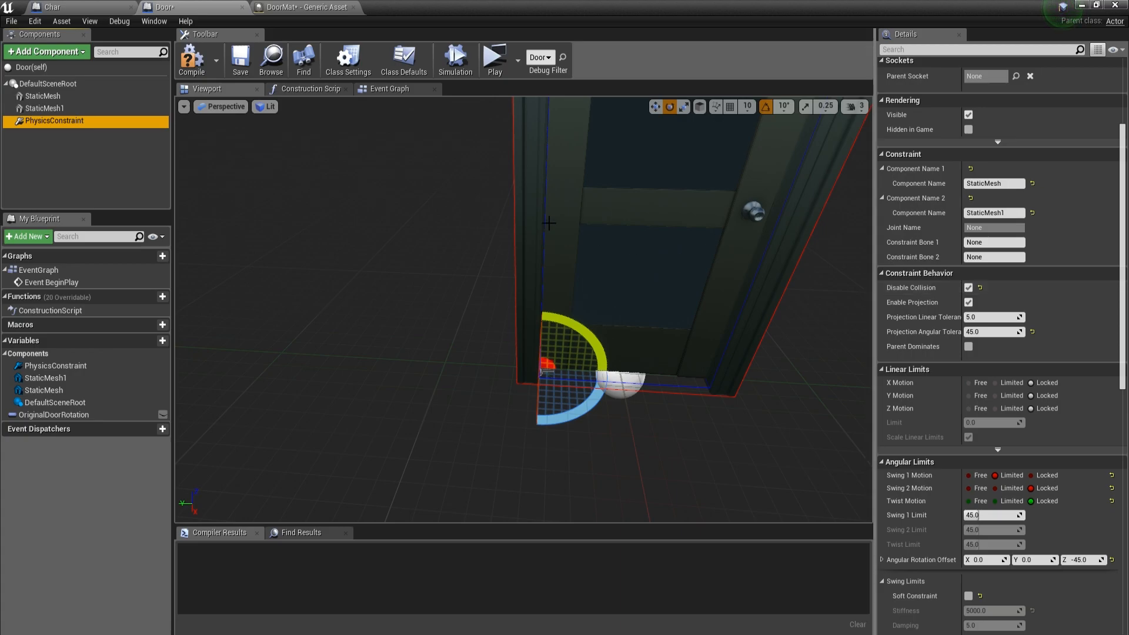
scroll(down, 3)
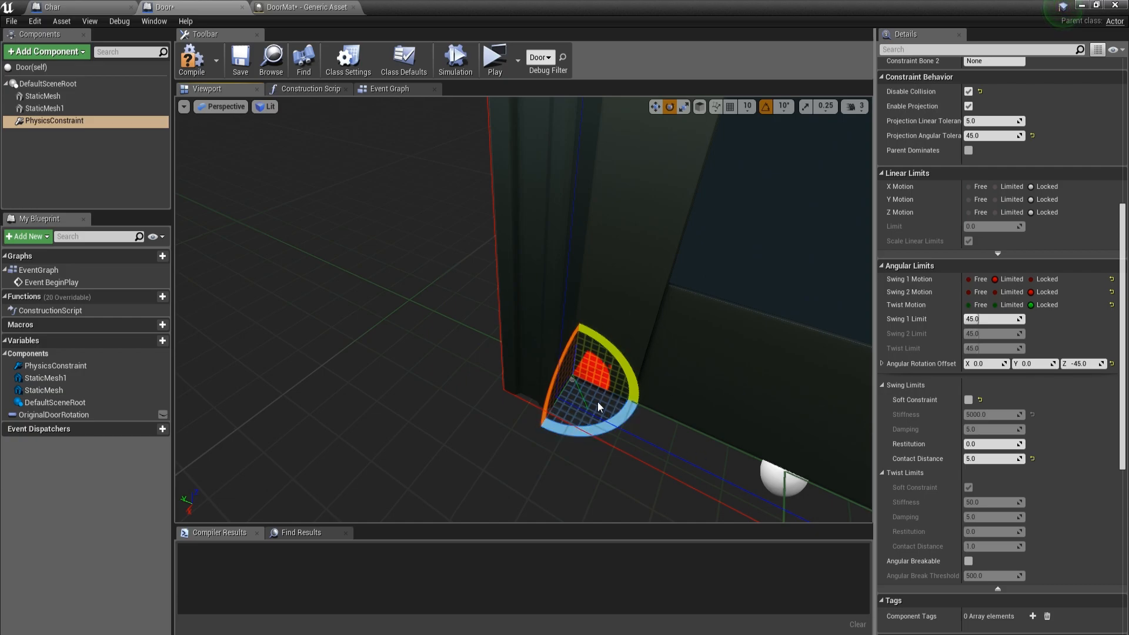
click(192, 58)
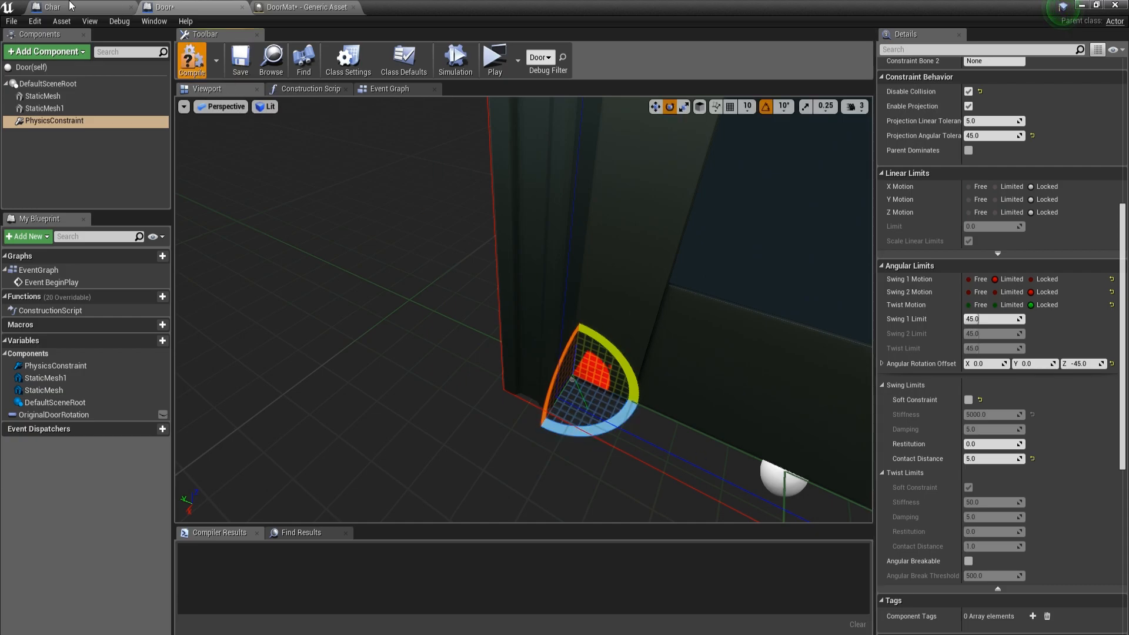
Switch to the Char blueprint's graph with InputAction Use and begin opening Project Settings.
click(50, 7)
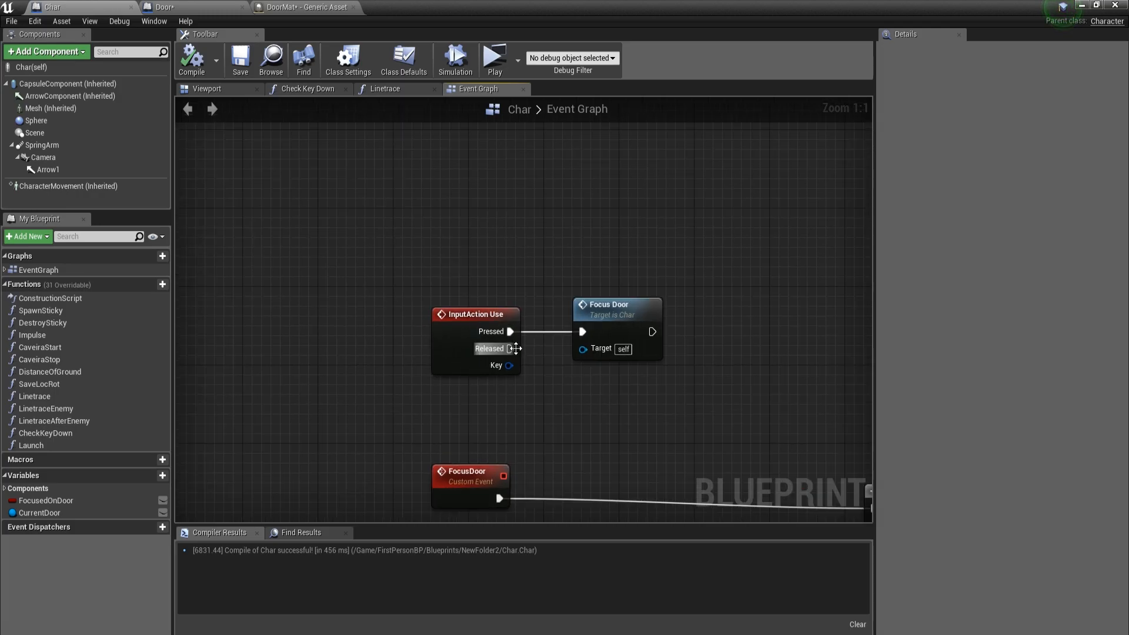
click(475, 314)
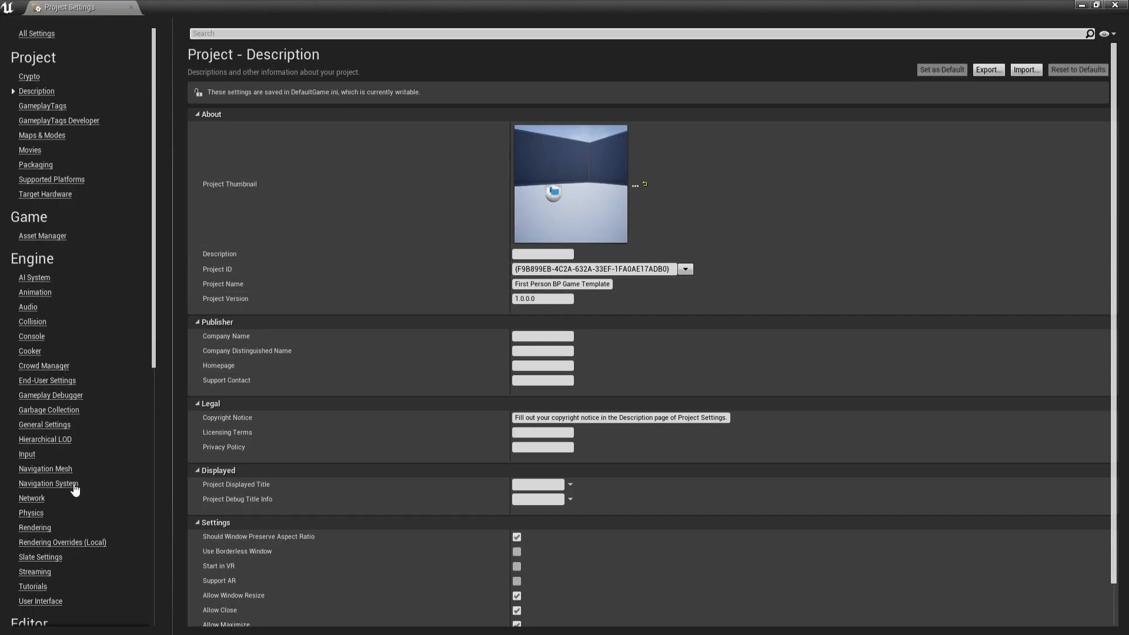
Show the Engine Input action mappings where Use is bound to E.
click(28, 454)
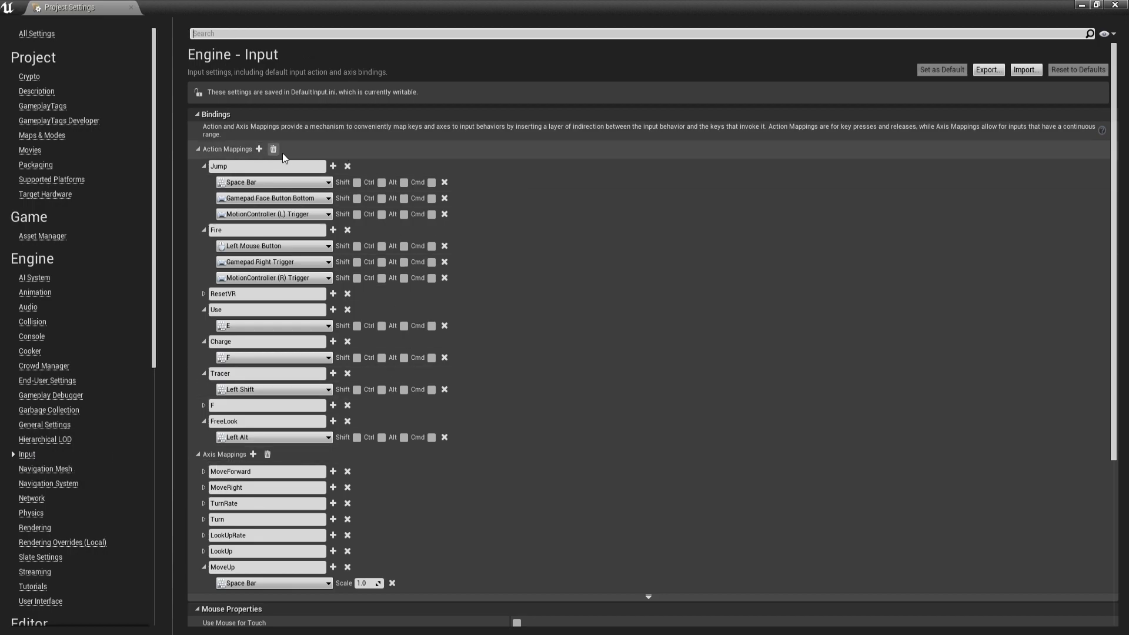
mouse_move(259, 149)
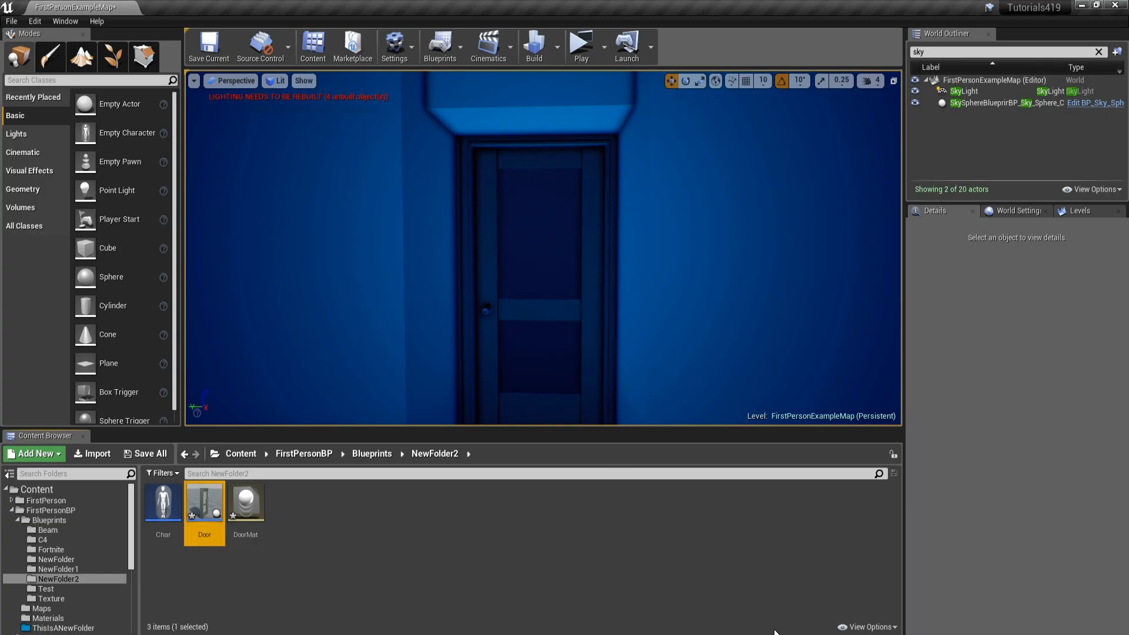
double_click(162, 501)
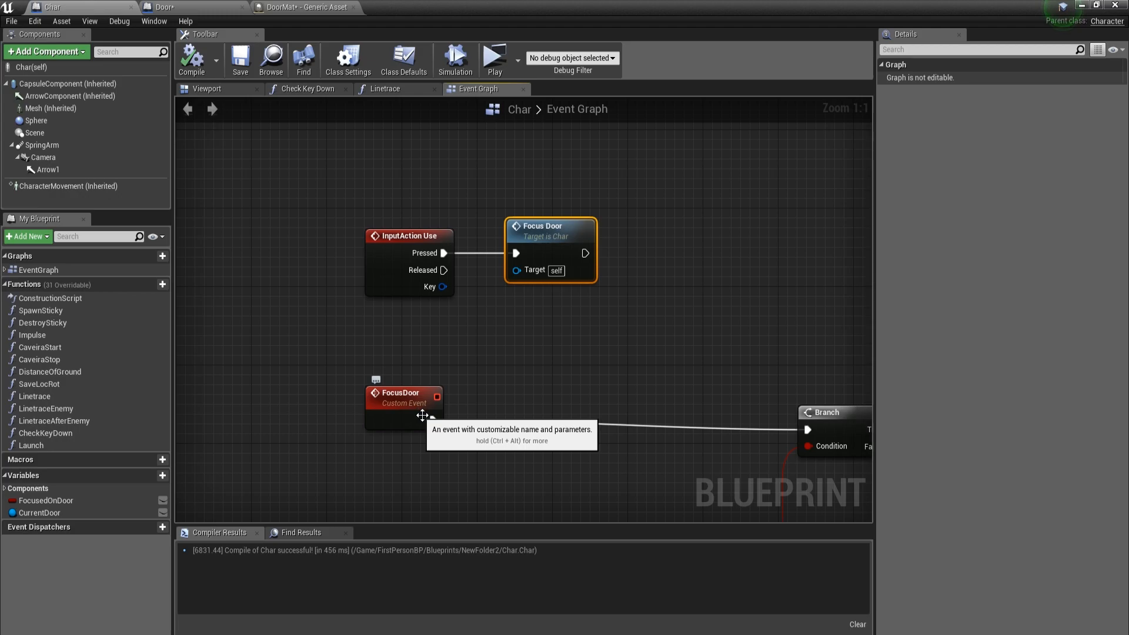
click(404, 397)
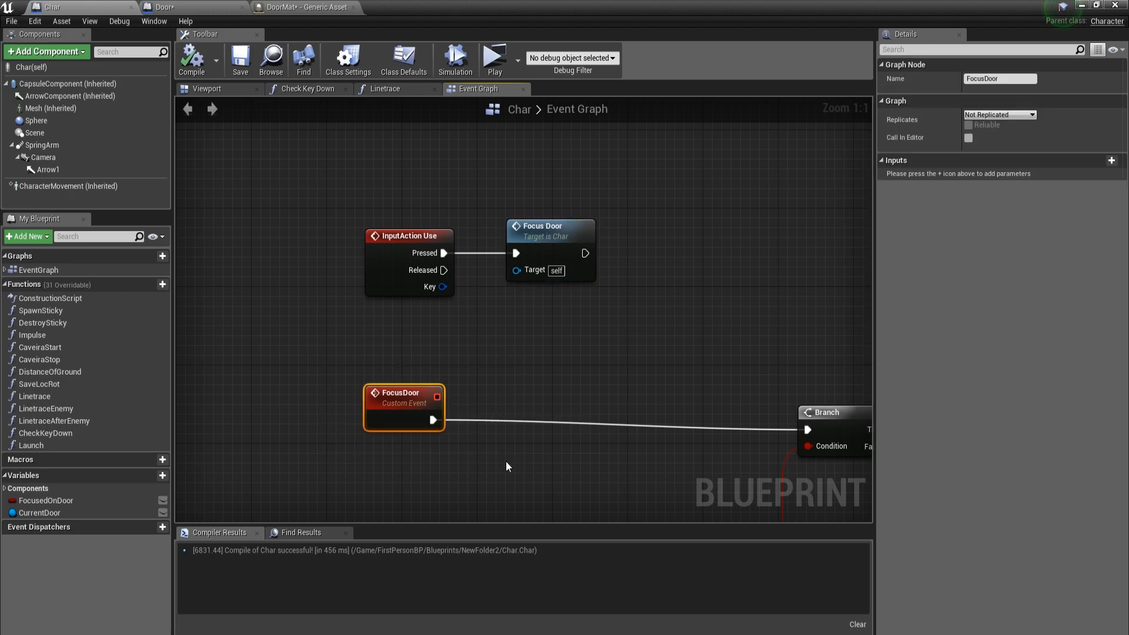
scroll(down, 3)
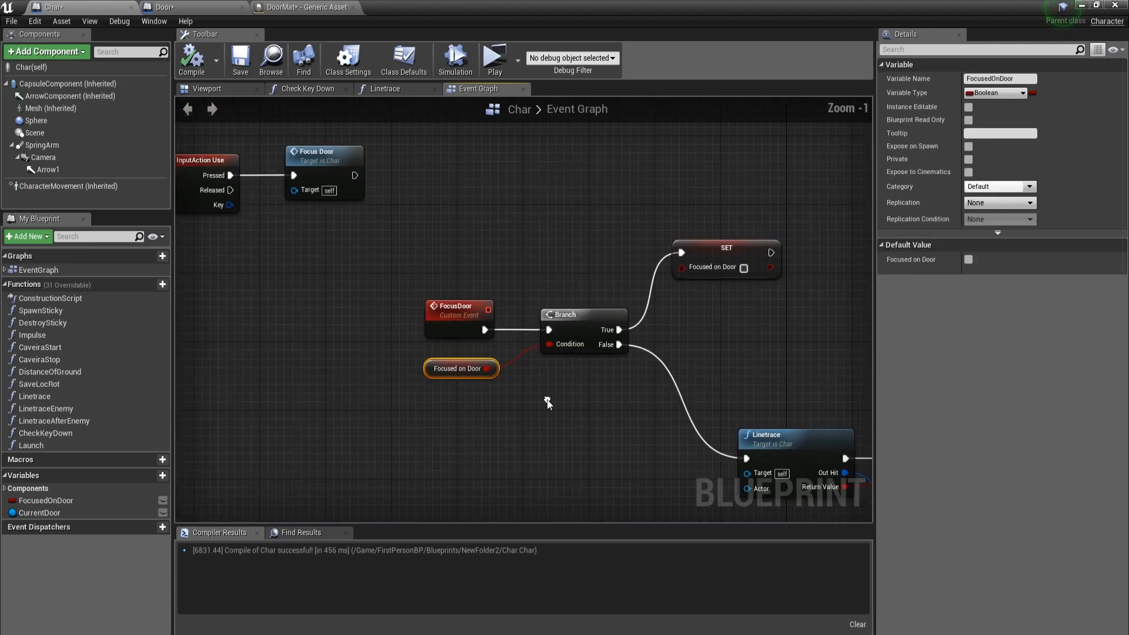
scroll(down, 3)
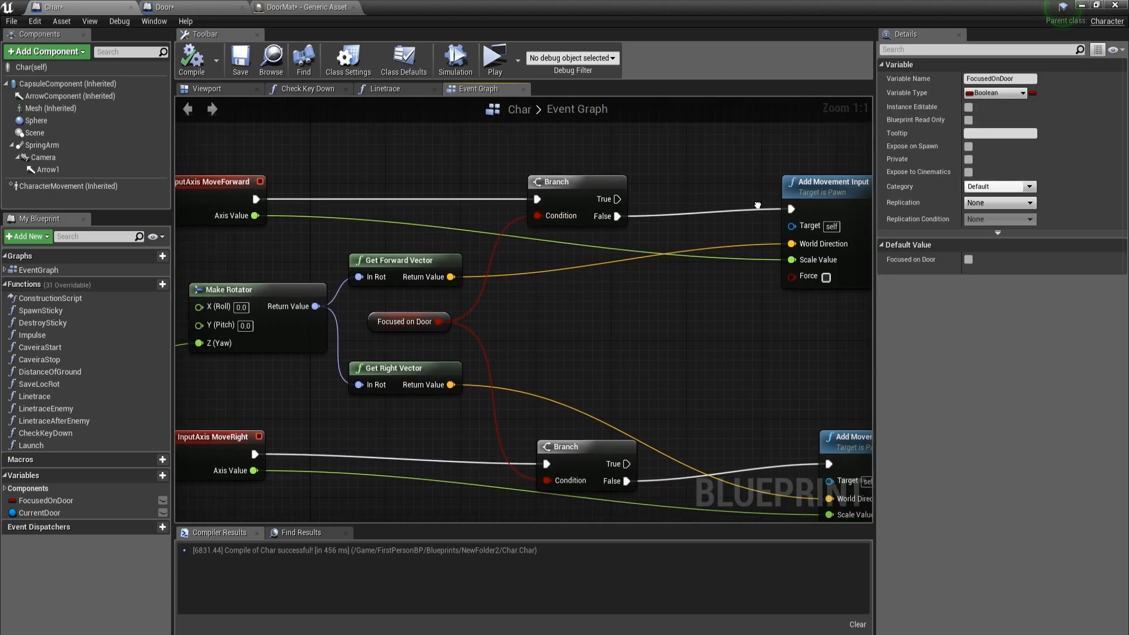
scroll(down, 3)
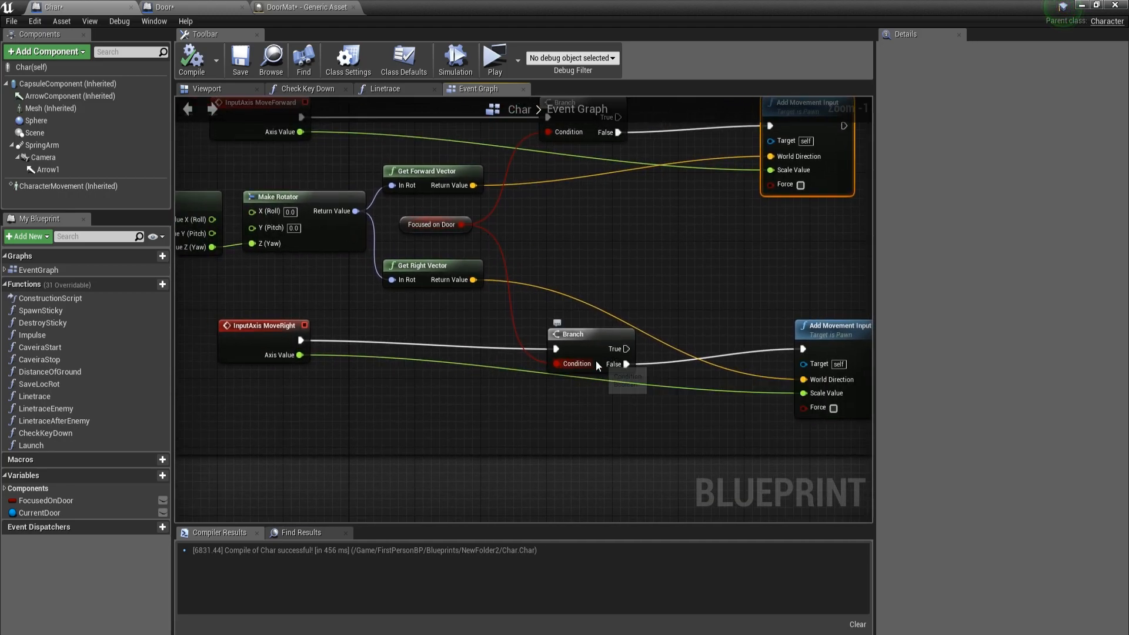
mouse_move(662, 364)
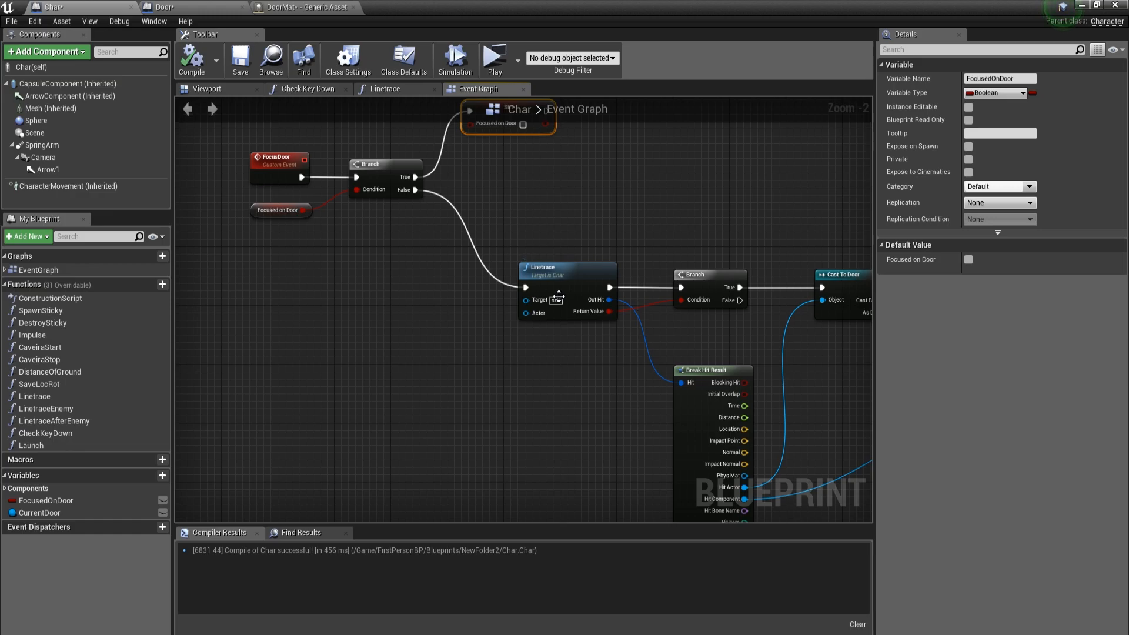
click(389, 89)
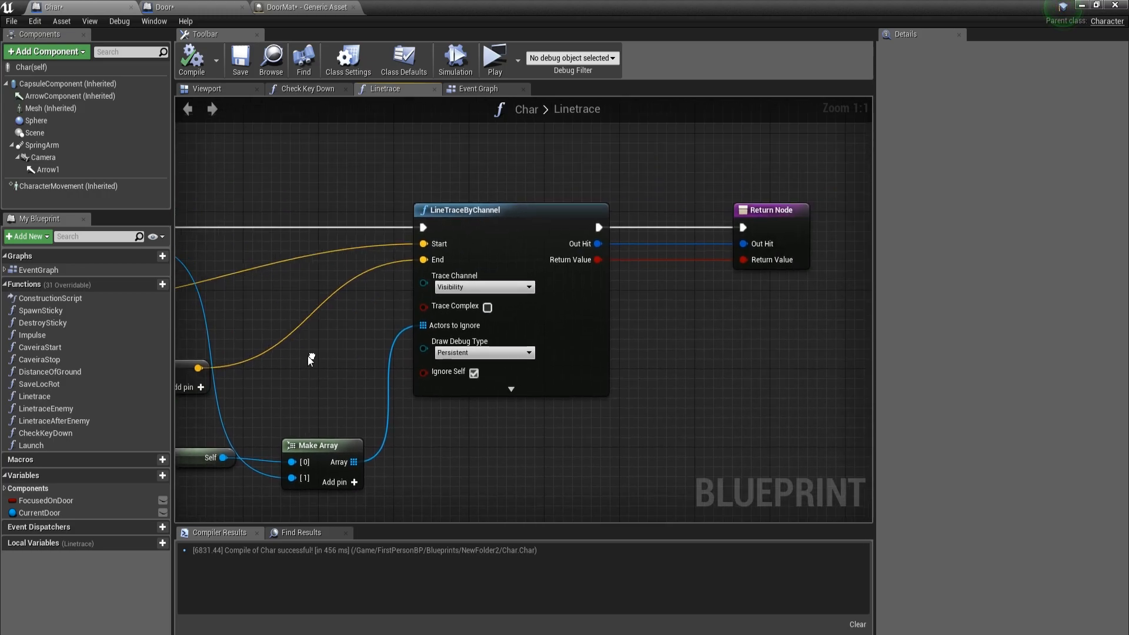
click(478, 88)
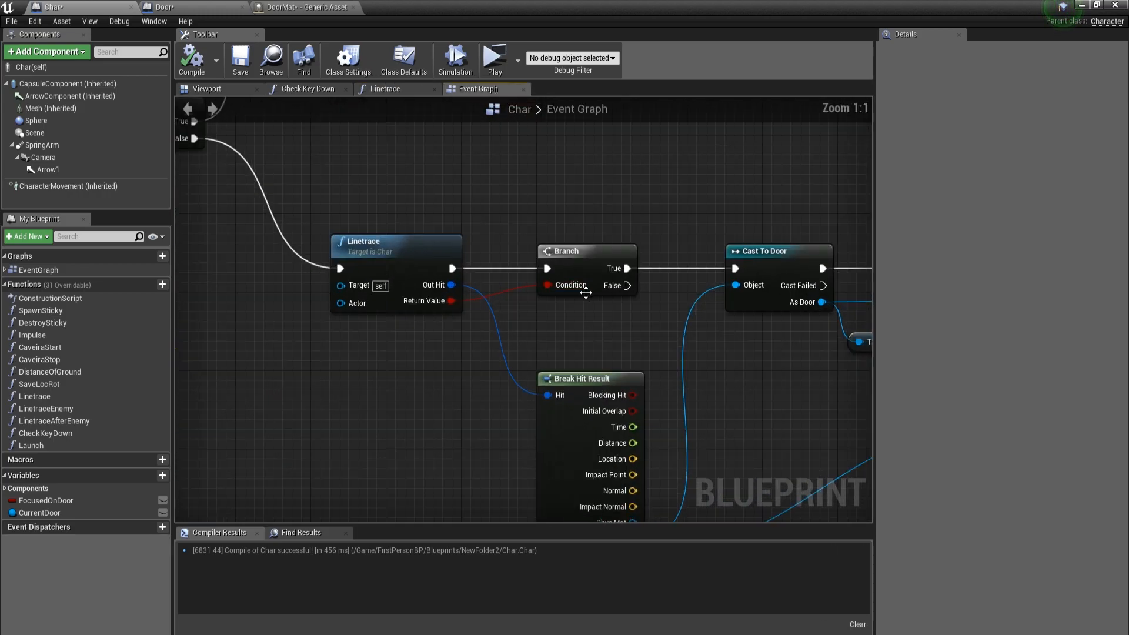
drag(583, 288, 489, 306)
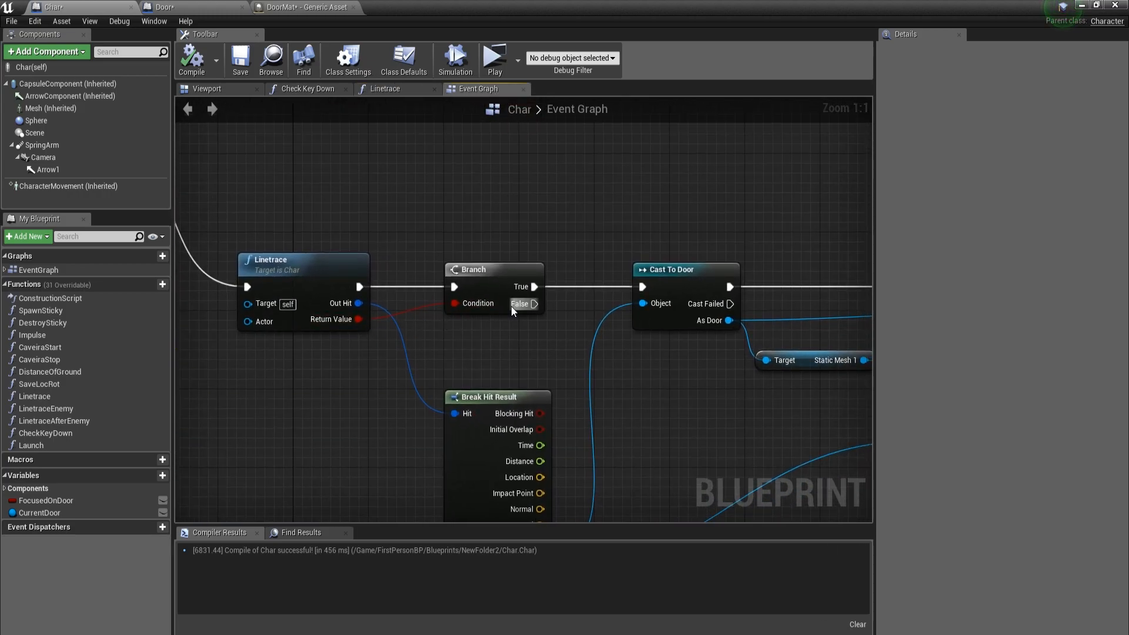
click(494, 58)
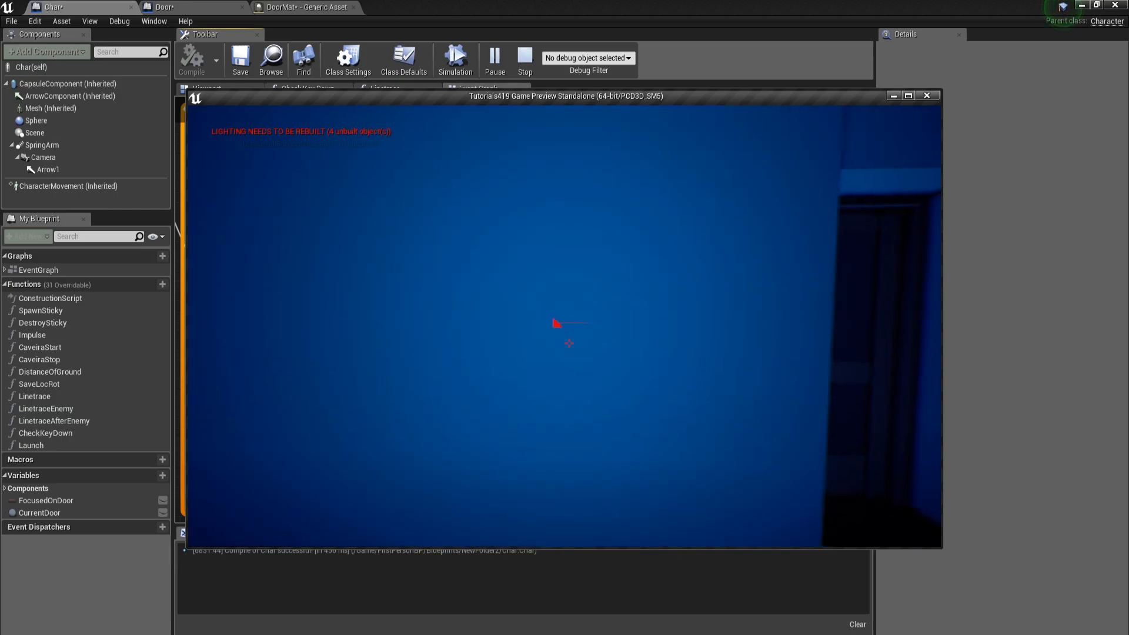
click(927, 95)
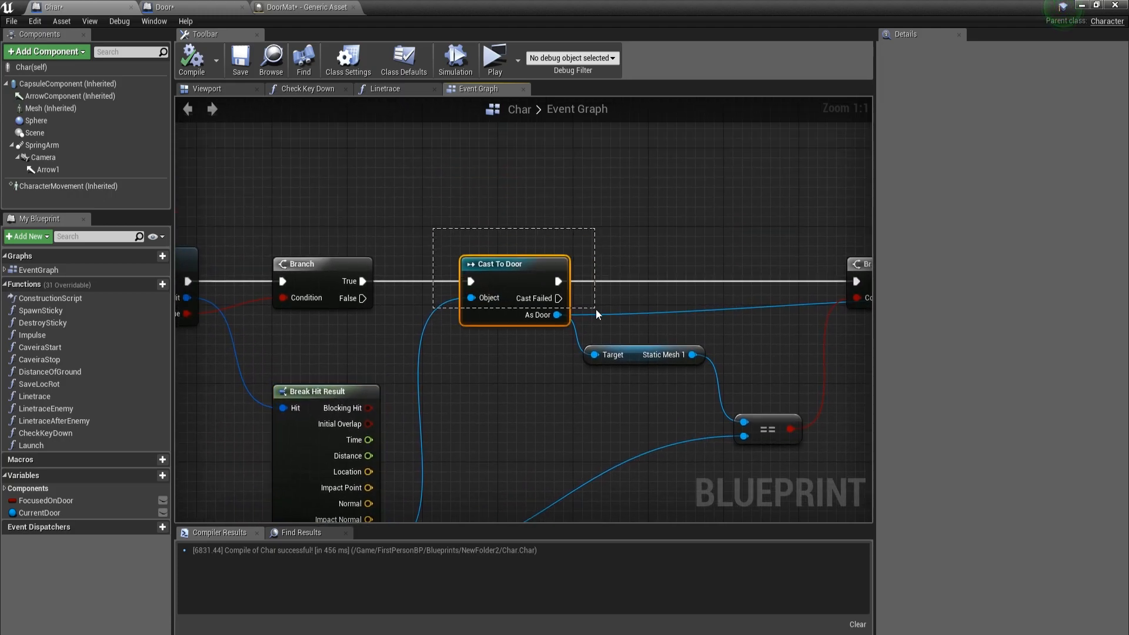
click(166, 7)
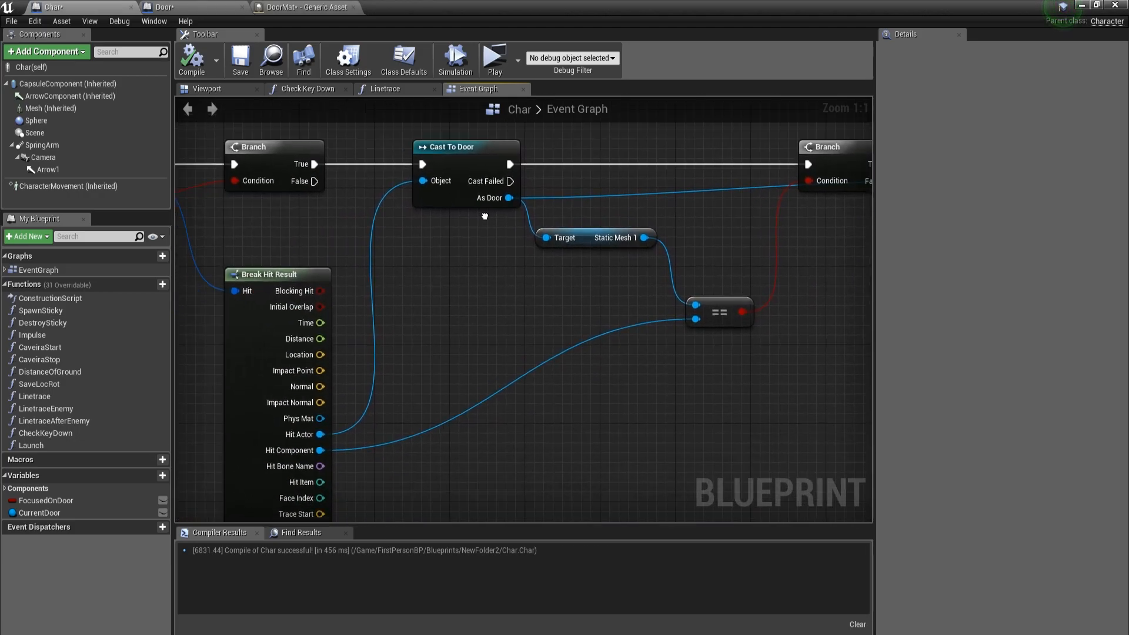
click(165, 7)
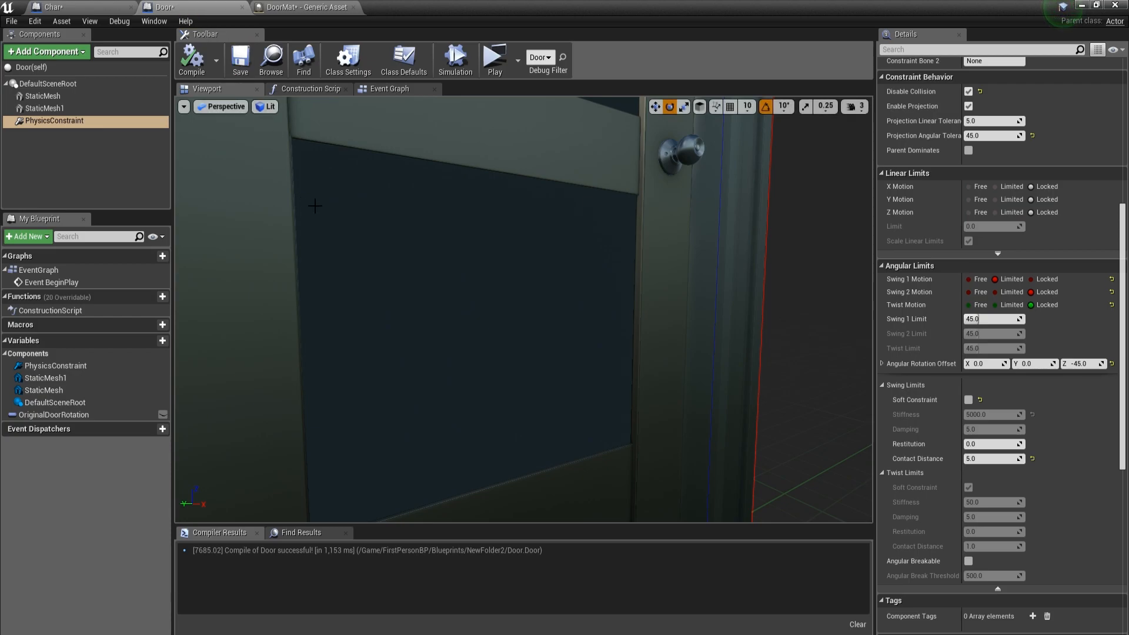
click(45, 109)
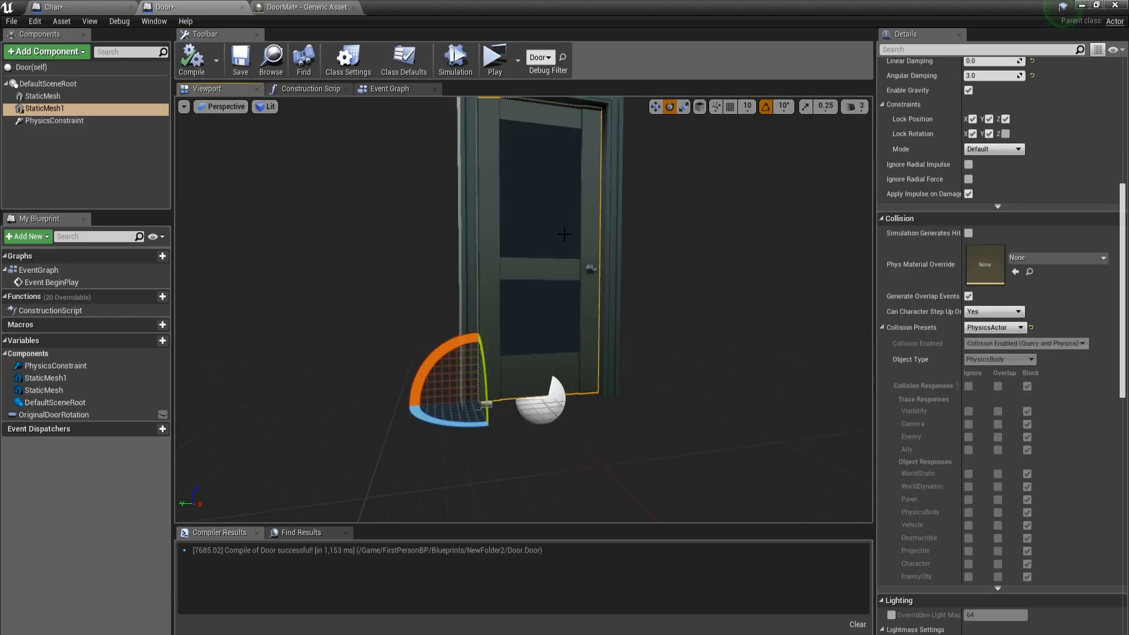
click(47, 7)
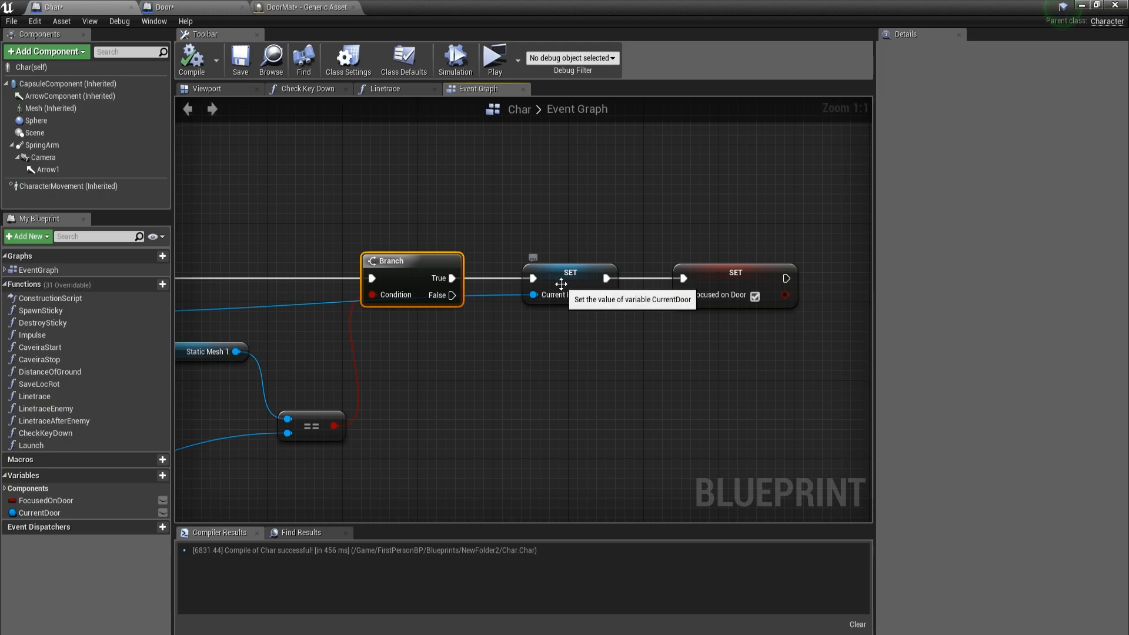
click(40, 513)
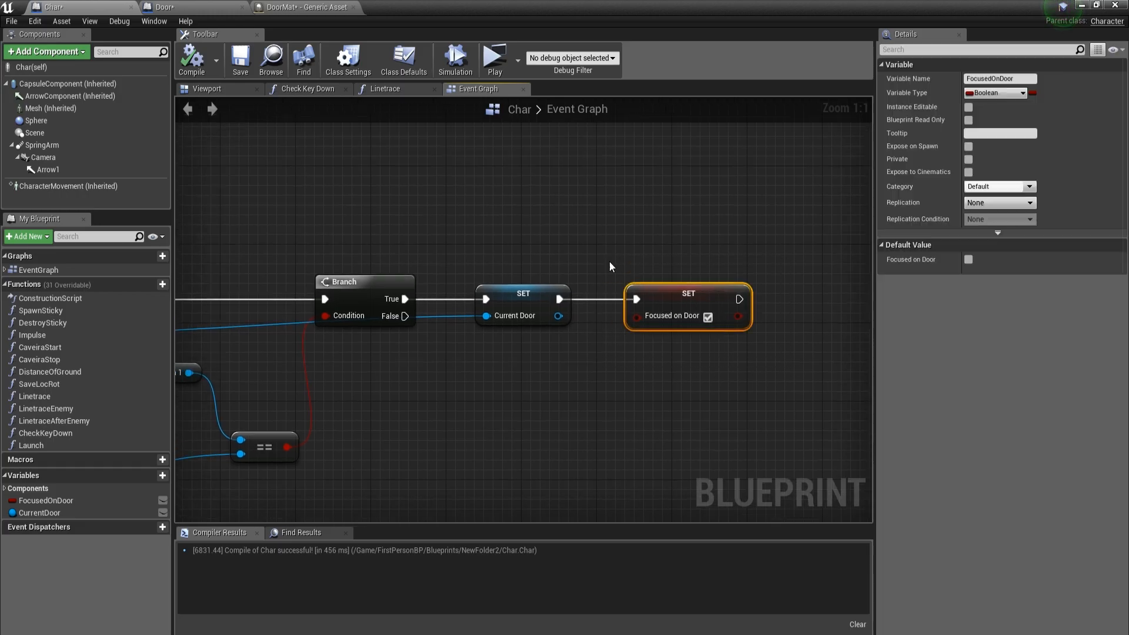
scroll(down, 3)
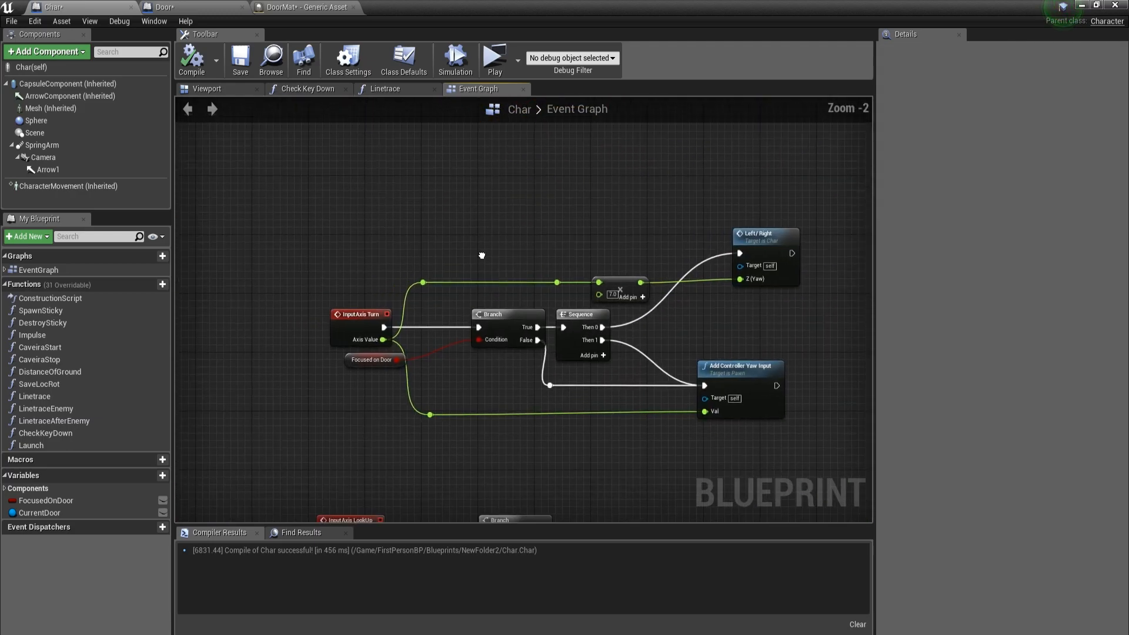
scroll(down, 3)
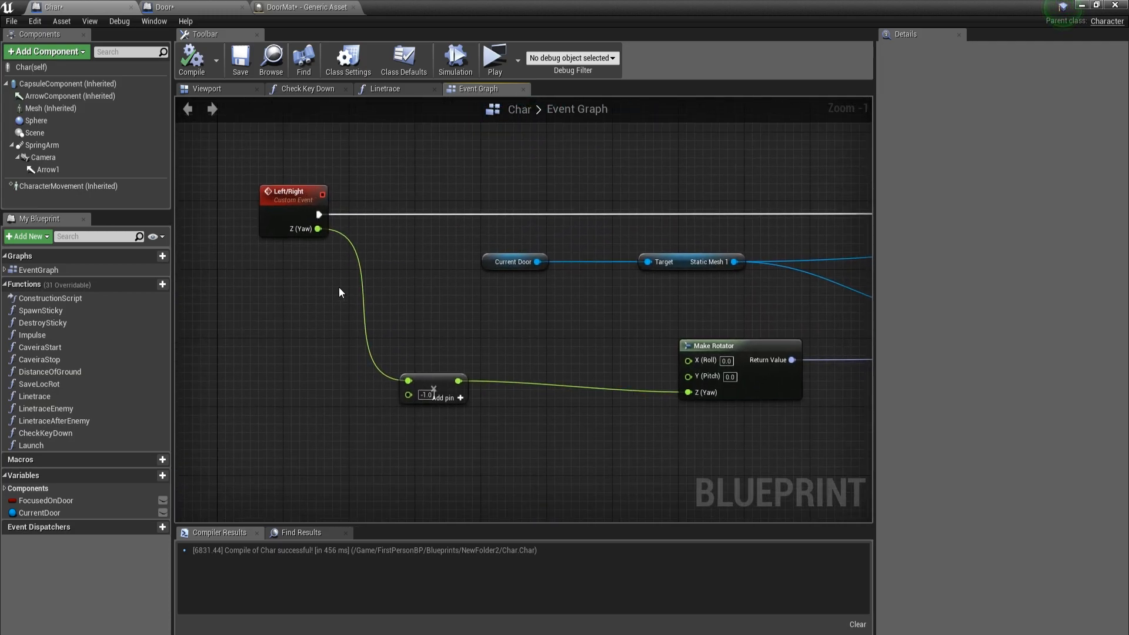
click(292, 194)
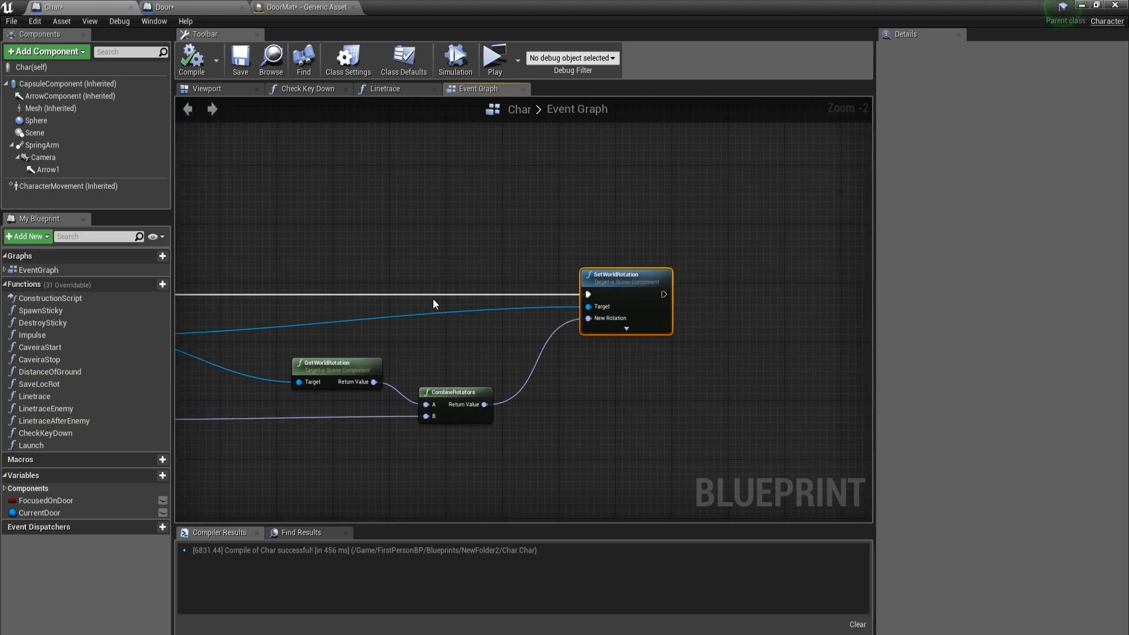
scroll(down, 3)
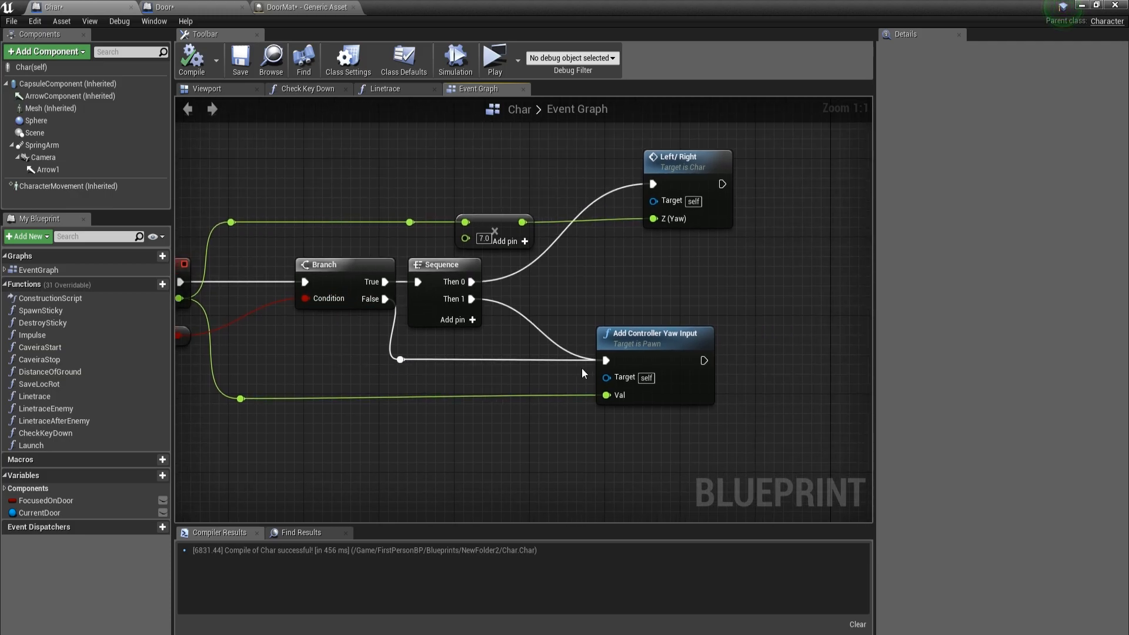
Review the InputAxis Turn nodes including Add Controller Yaw Input, then launch the standalone game preview.
click(654, 333)
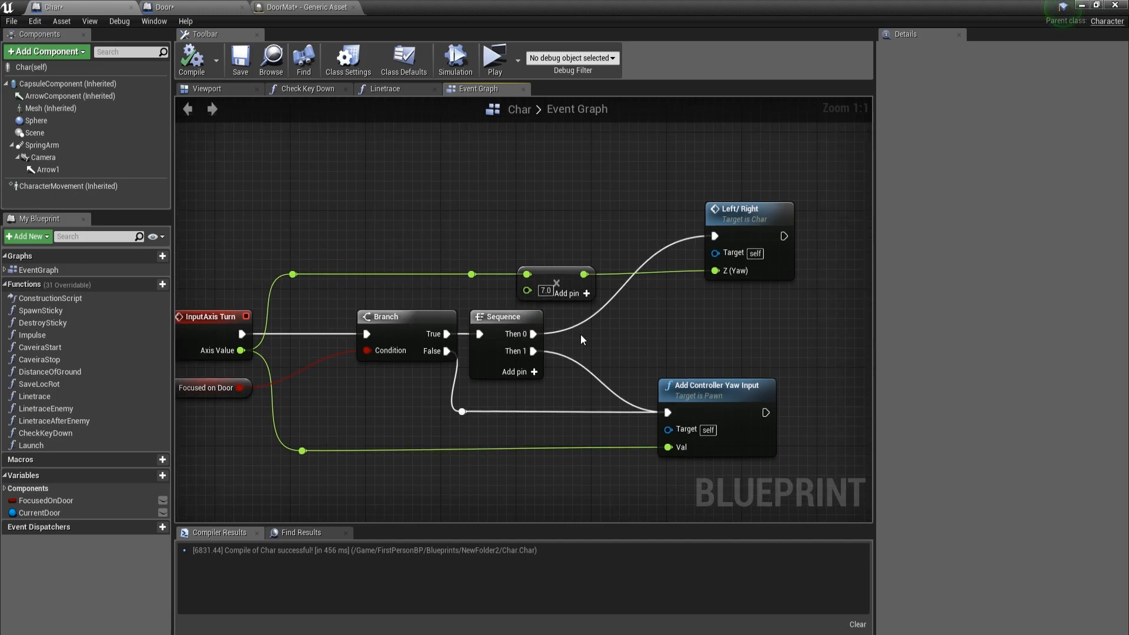
mouse_move(698, 412)
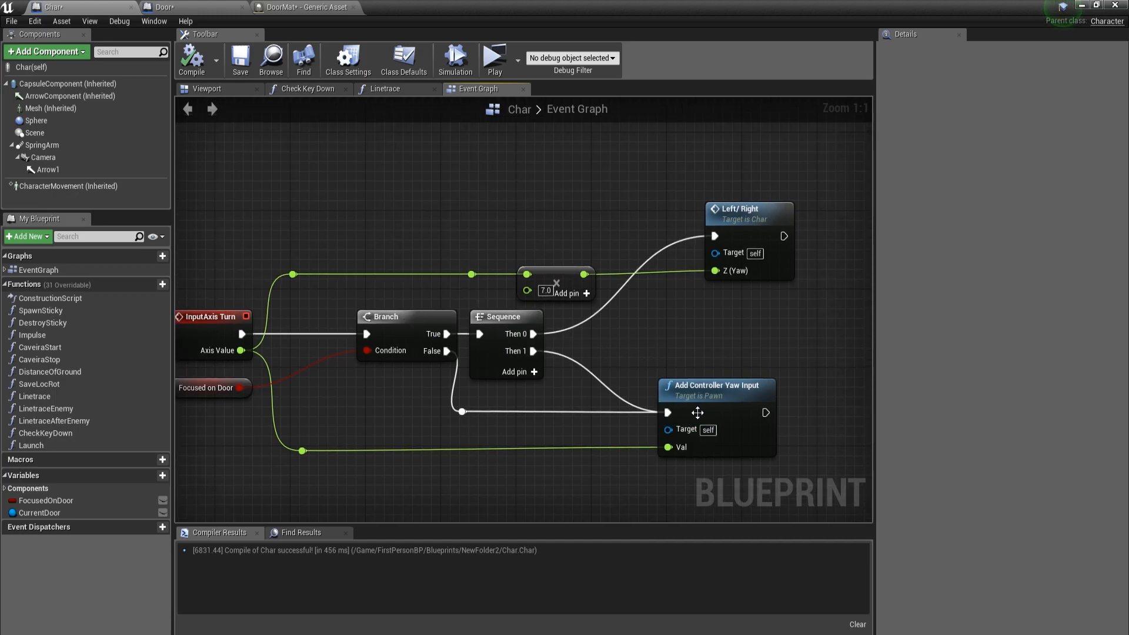
click(717, 386)
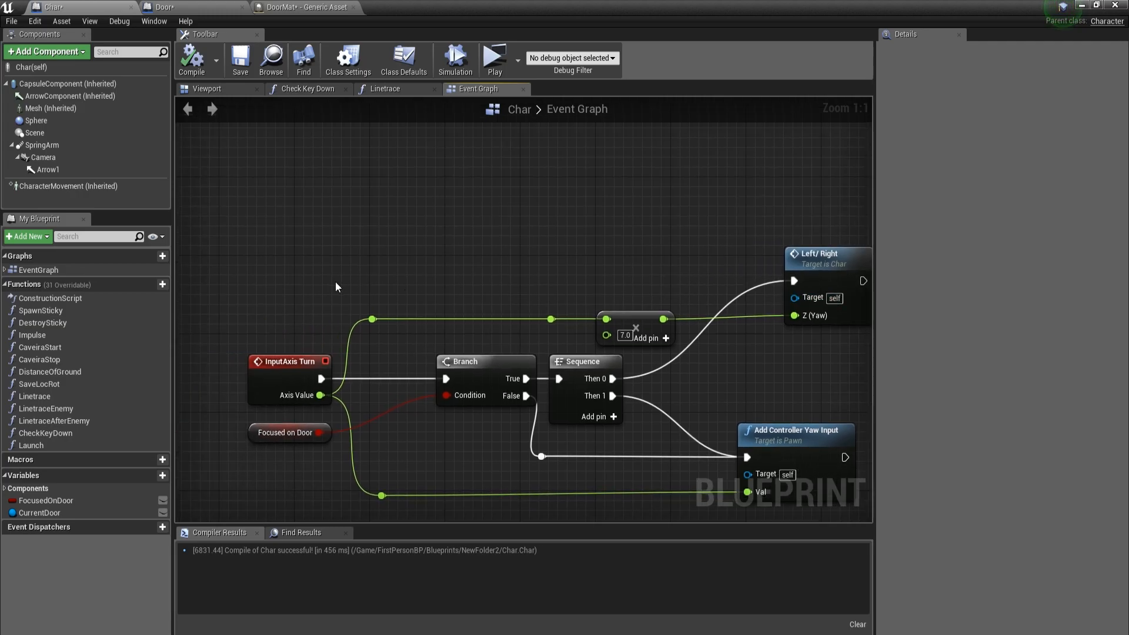
click(551, 323)
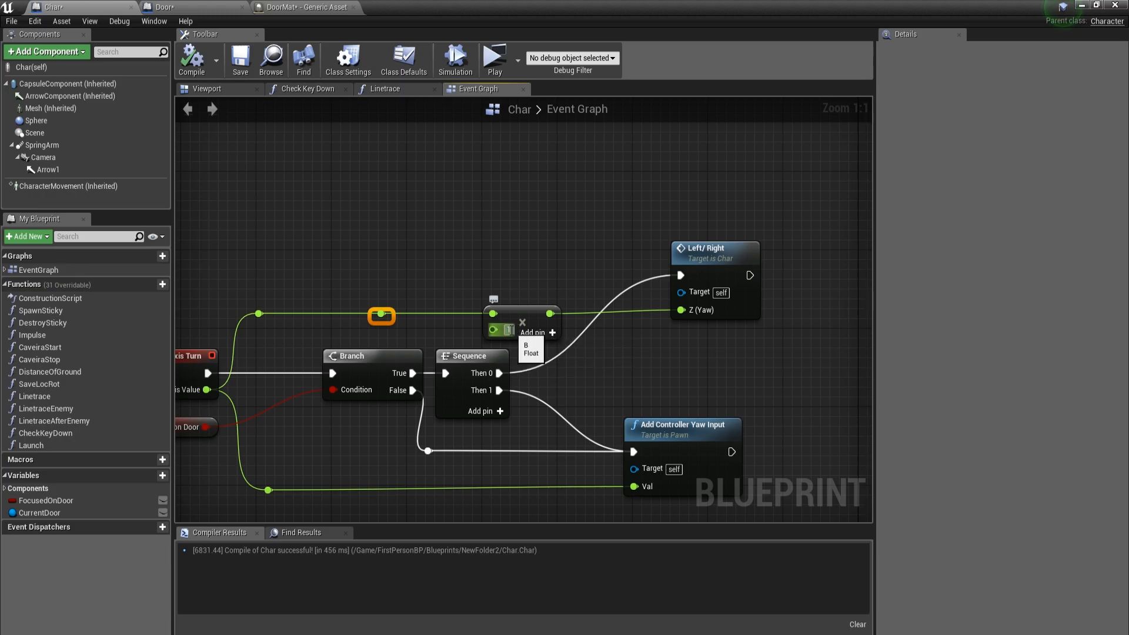
click(493, 59)
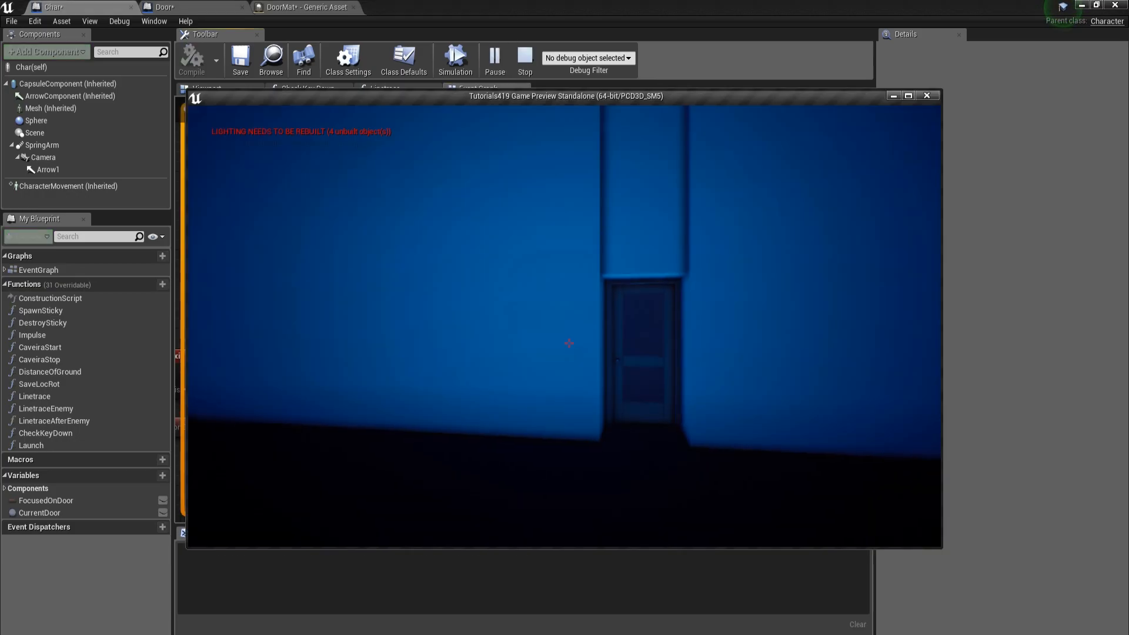